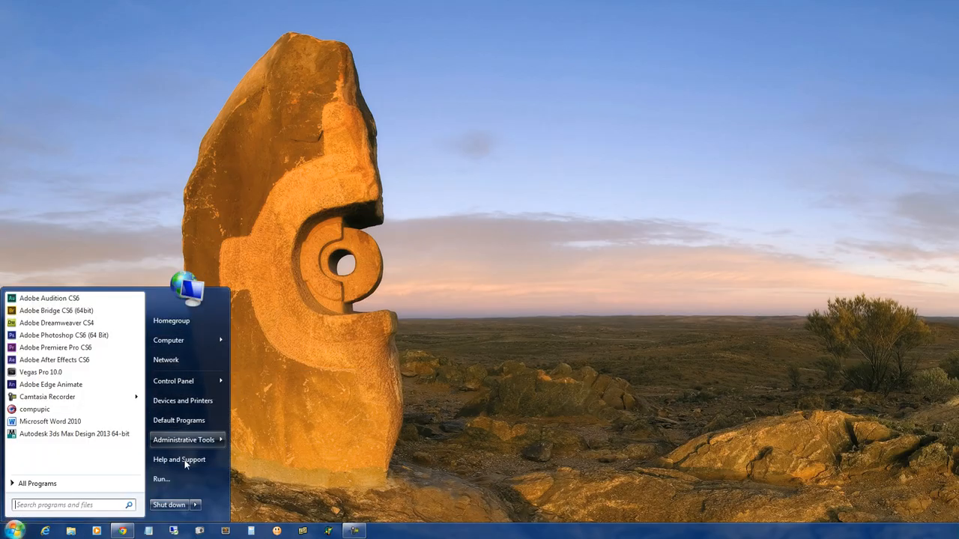
mouse_move(188, 382)
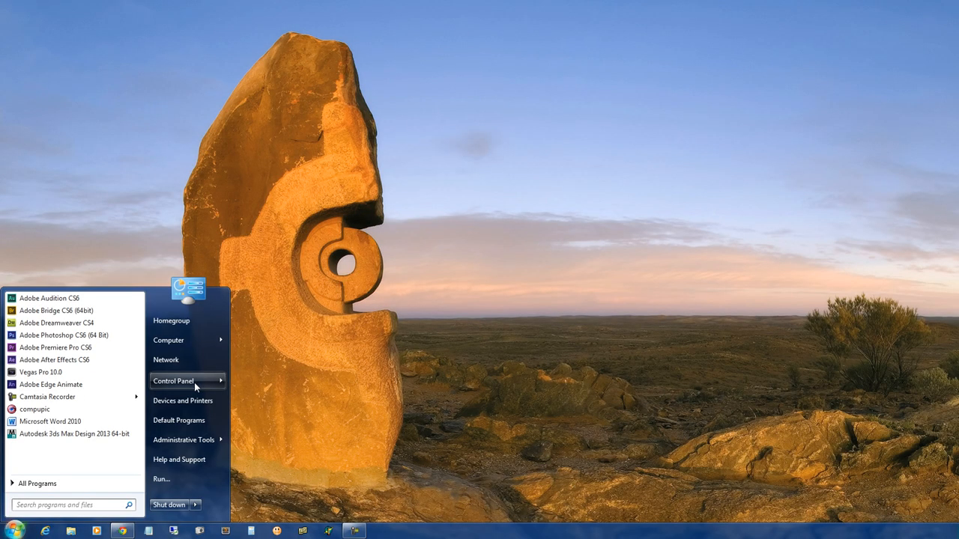
Step: Expand Control Panel in the Start menu and launch Programs and Features
left_click(173, 381)
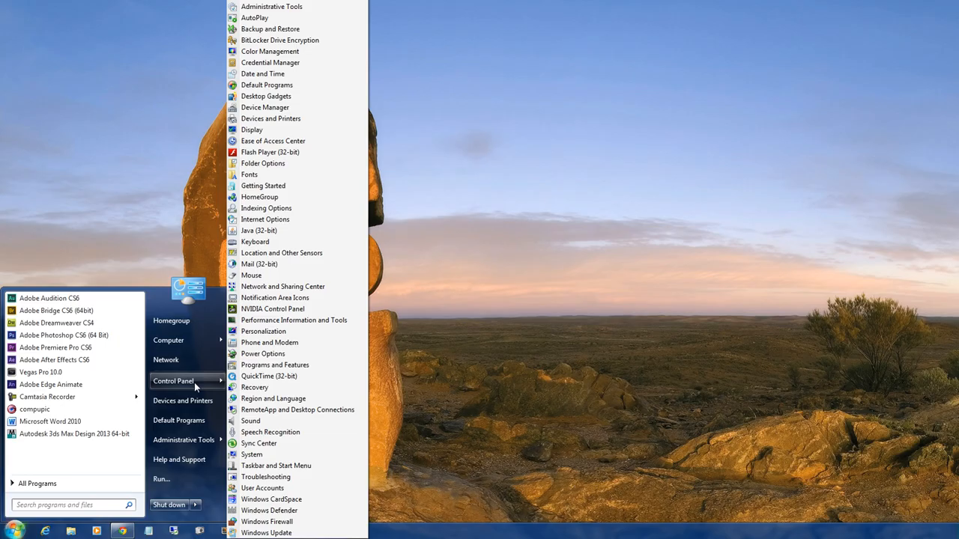
mouse_move(275, 366)
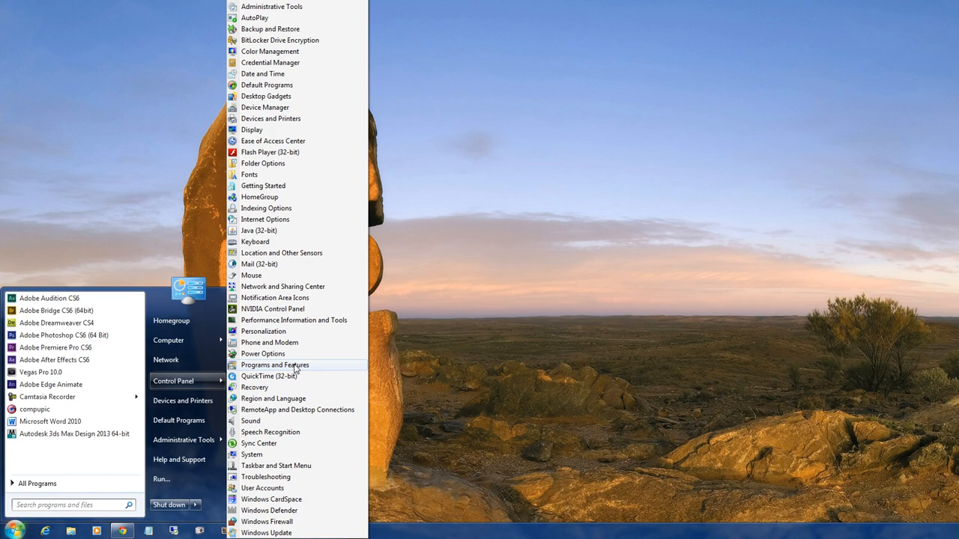
left_click(276, 365)
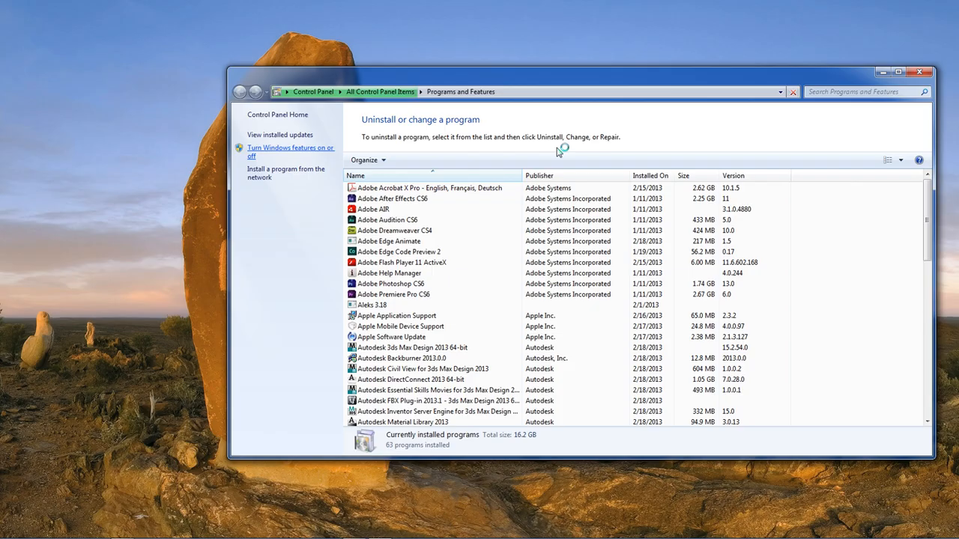
Step: Bring up the Windows Features dialog and move it aside
left_click(290, 151)
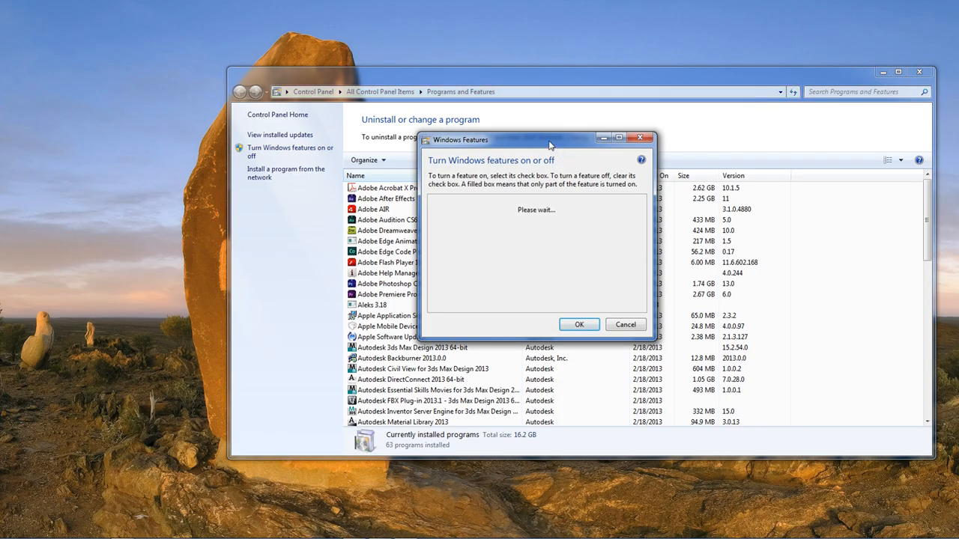
left_click_drag(535, 139, 345, 76)
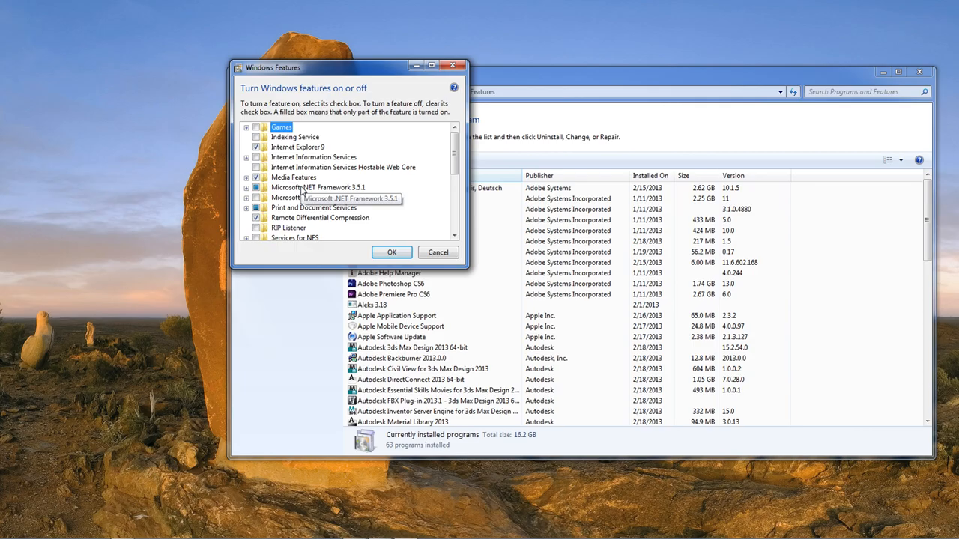
mouse_move(416, 207)
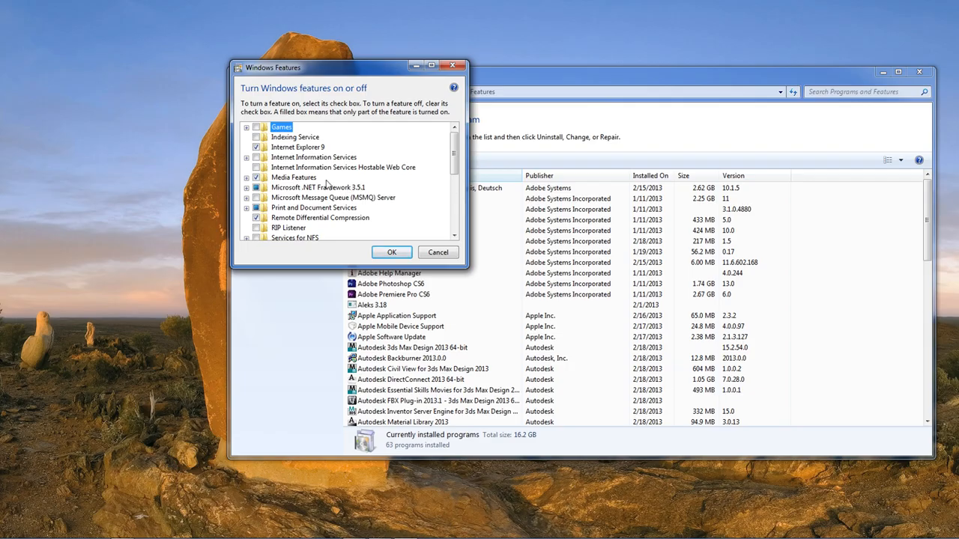
mouse_move(312, 157)
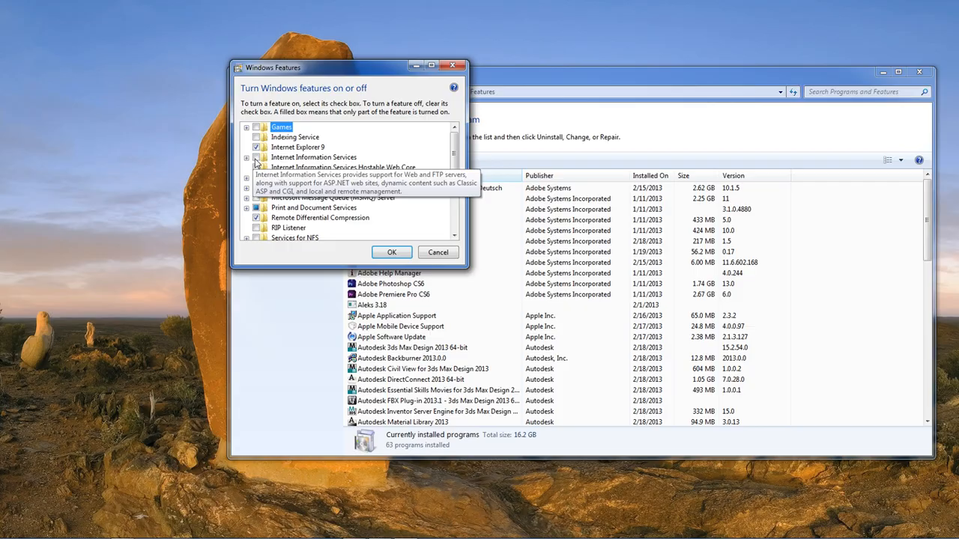
Step: Expand Internet Information Services and tick ASP under Application Development Features
left_click(246, 158)
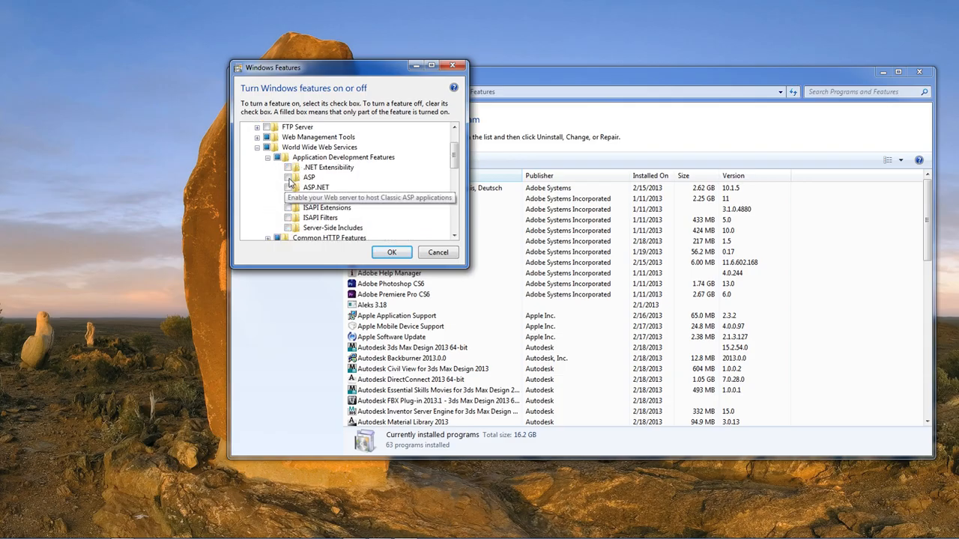
left_click(309, 177)
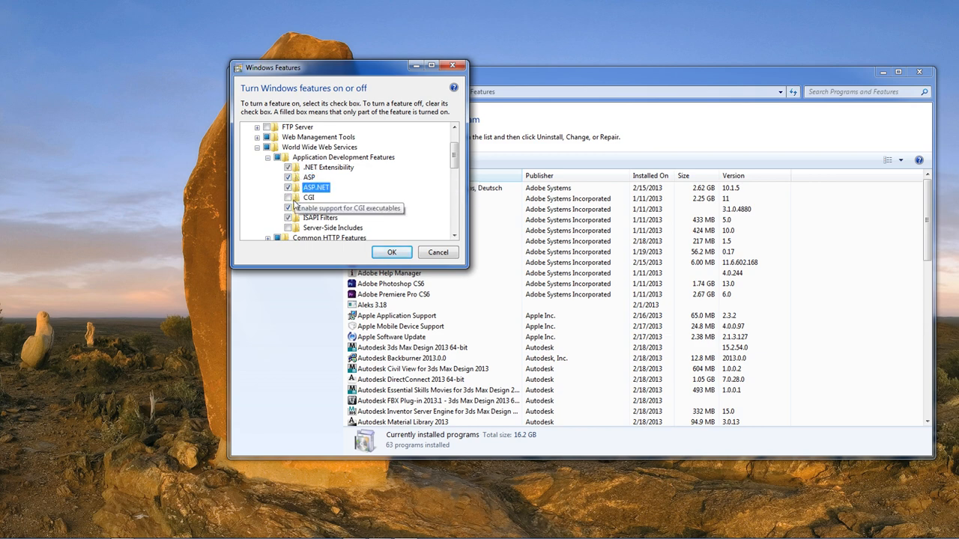
mouse_move(402, 206)
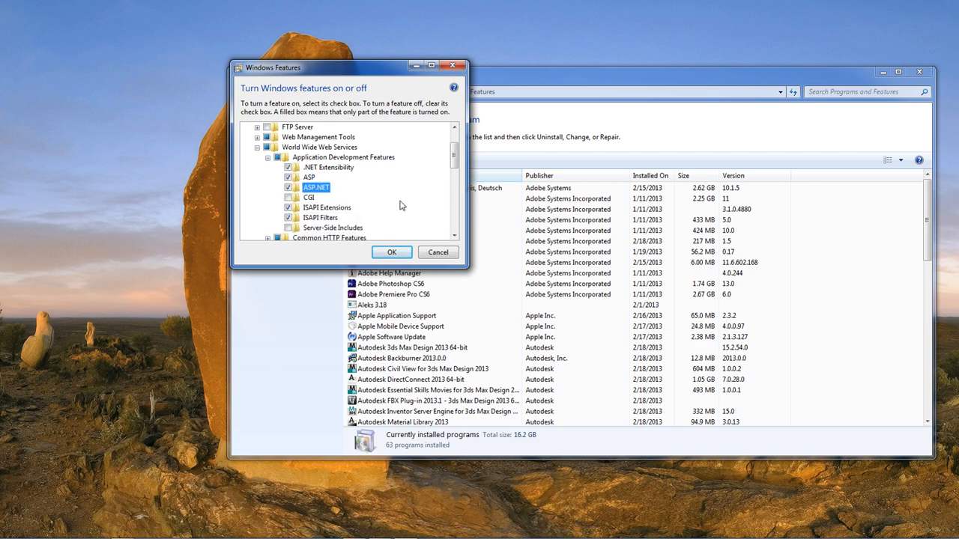
mouse_move(405, 198)
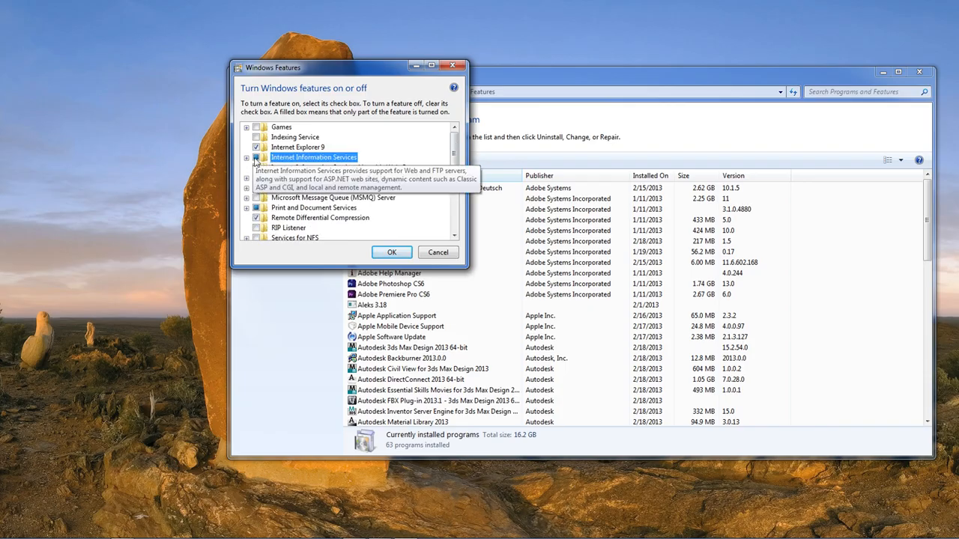
Step: Tick IIS 6 Metabase compatibility under Web Management Tools and apply the feature changes
left_click(245, 158)
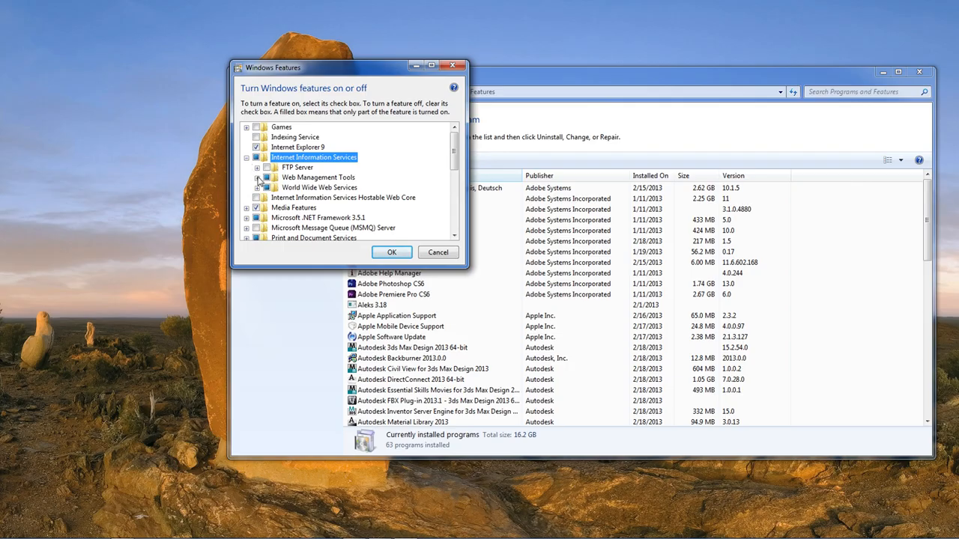
left_click(258, 177)
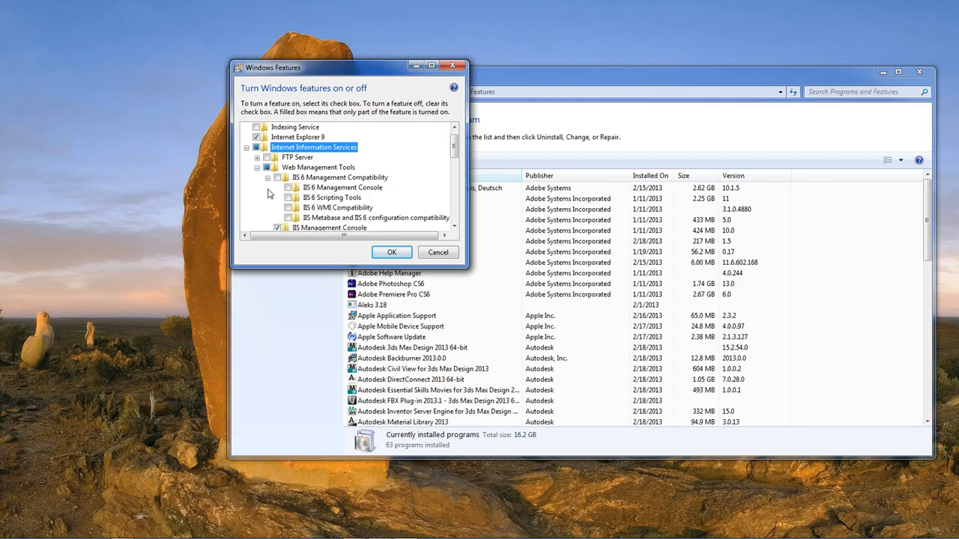
mouse_move(292, 219)
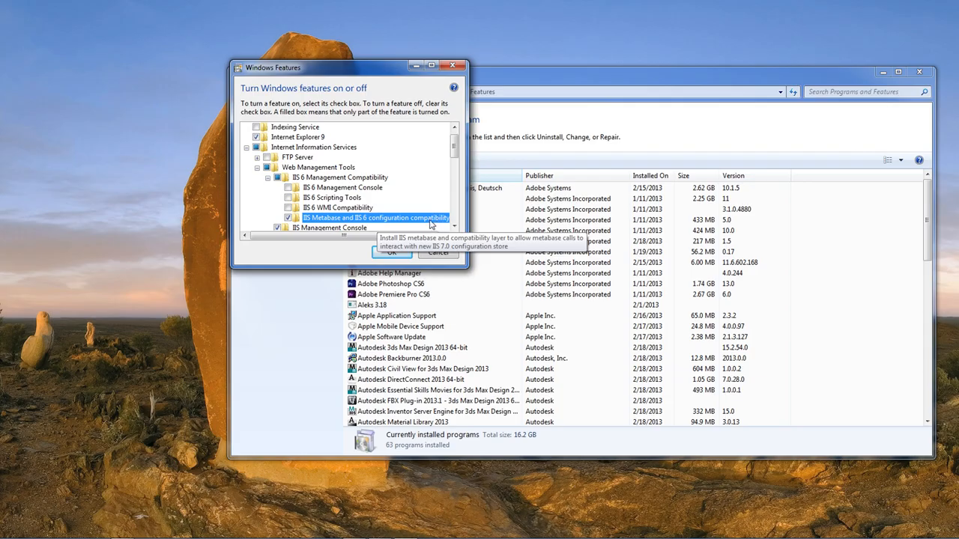
left_click(393, 252)
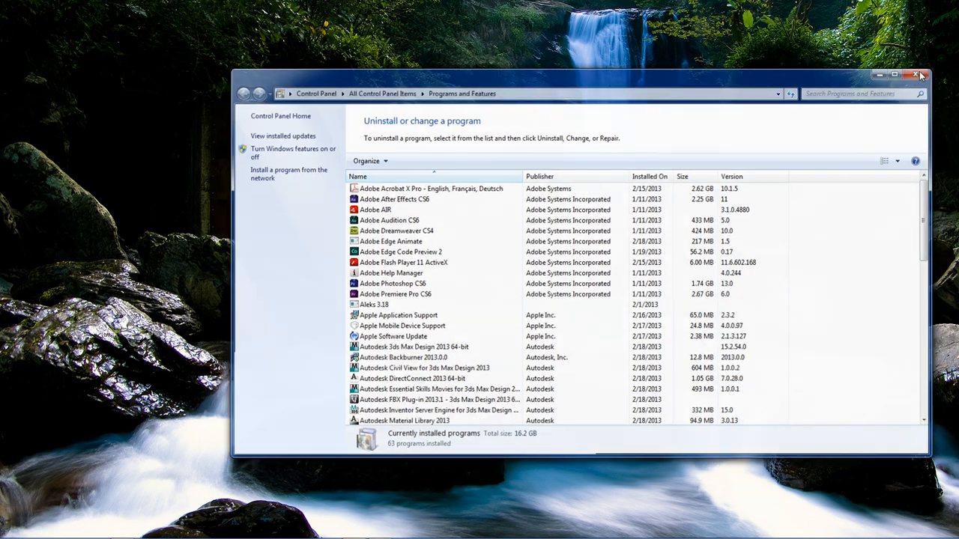
Step: Close Programs and Features, search 'iis' and pin IIS Manager to the Start menu
left_click(920, 74)
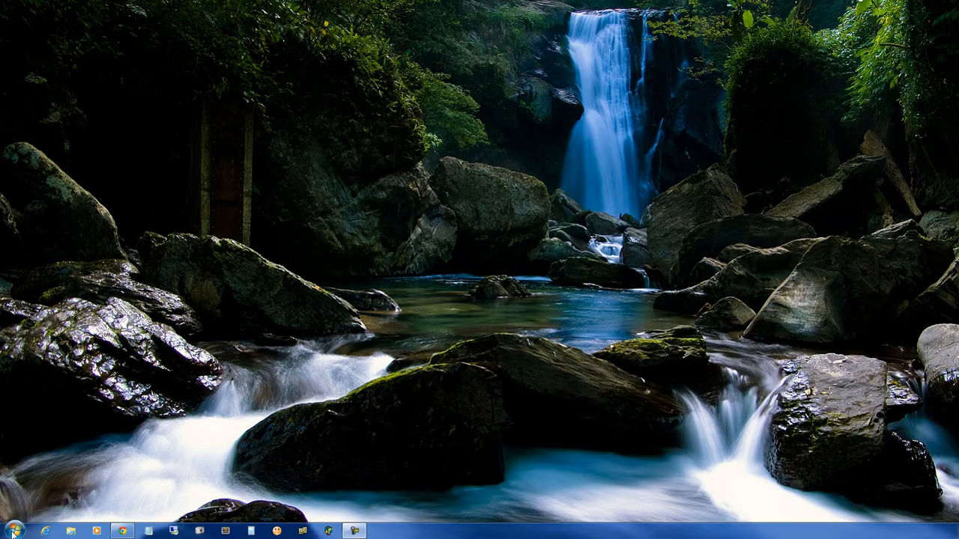
left_click(12, 530)
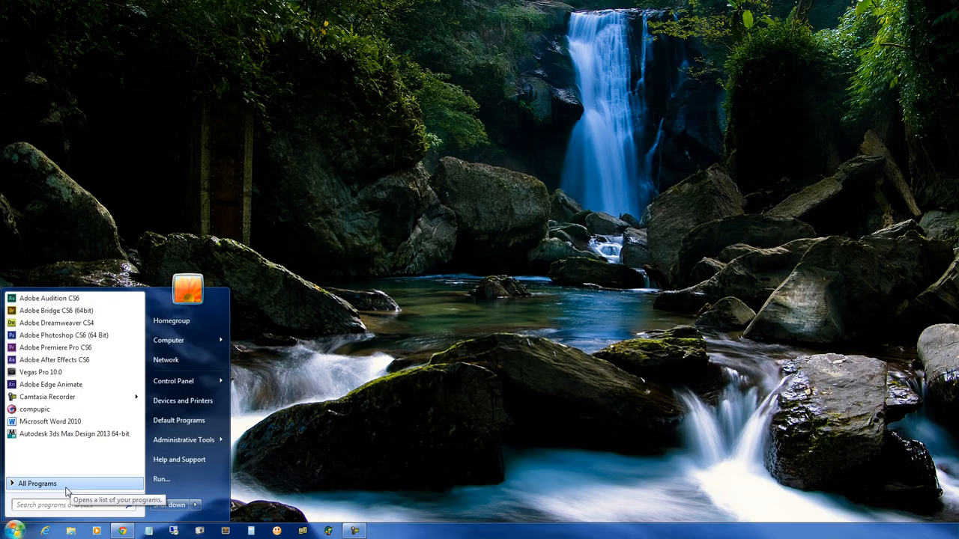
type("iis")
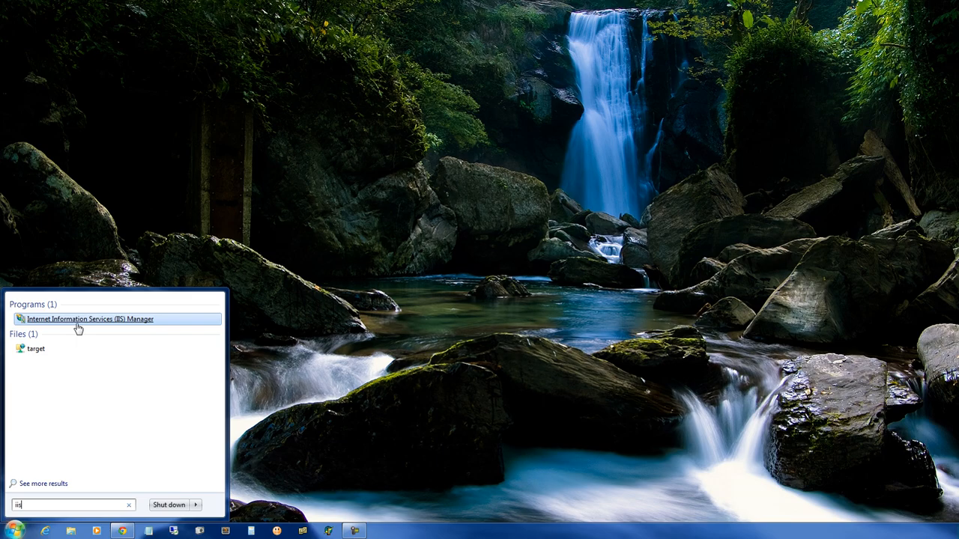
mouse_move(112, 320)
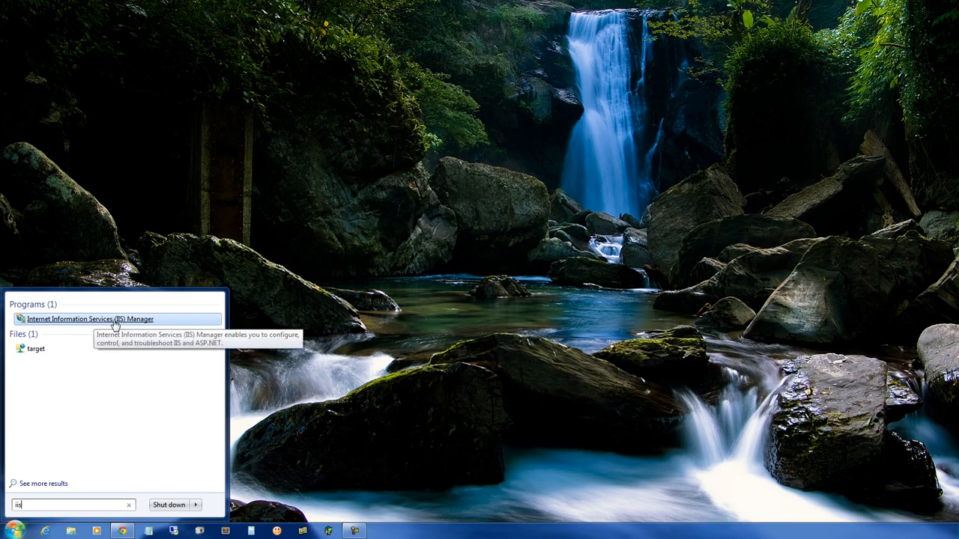
right_click(90, 319)
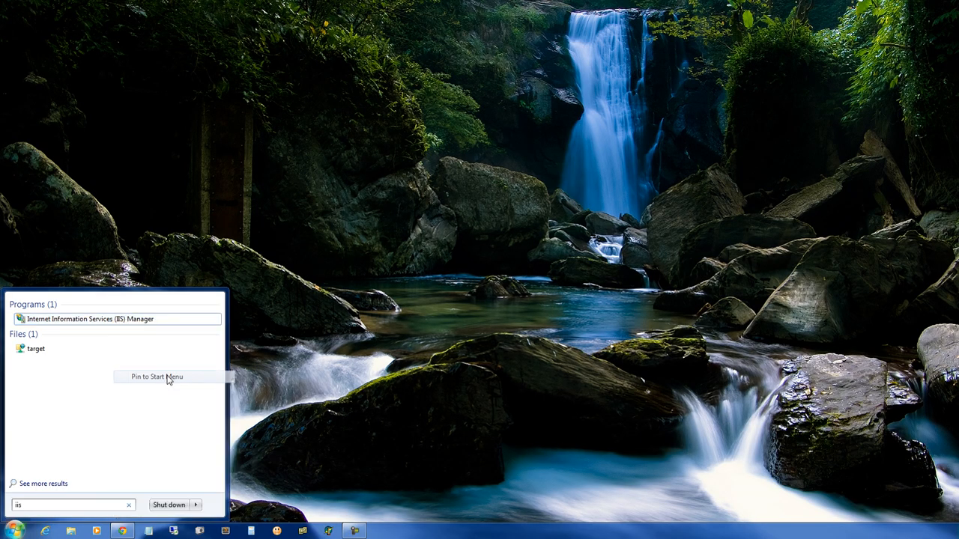
left_click(431, 324)
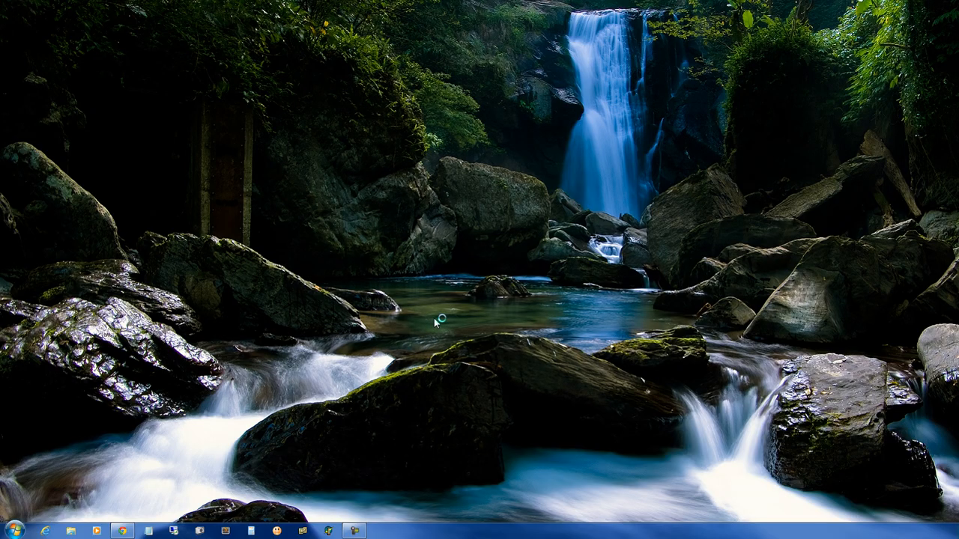
mouse_move(438, 324)
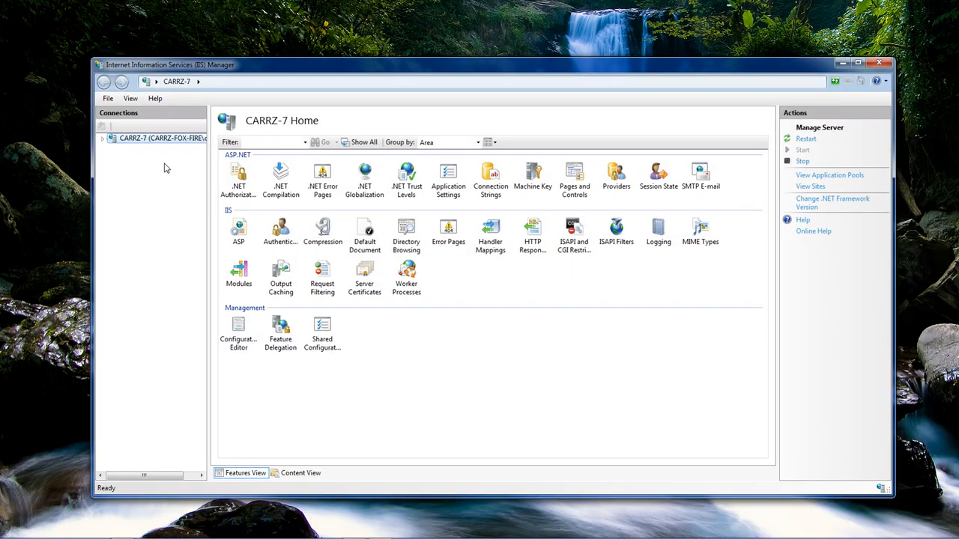
mouse_move(102, 149)
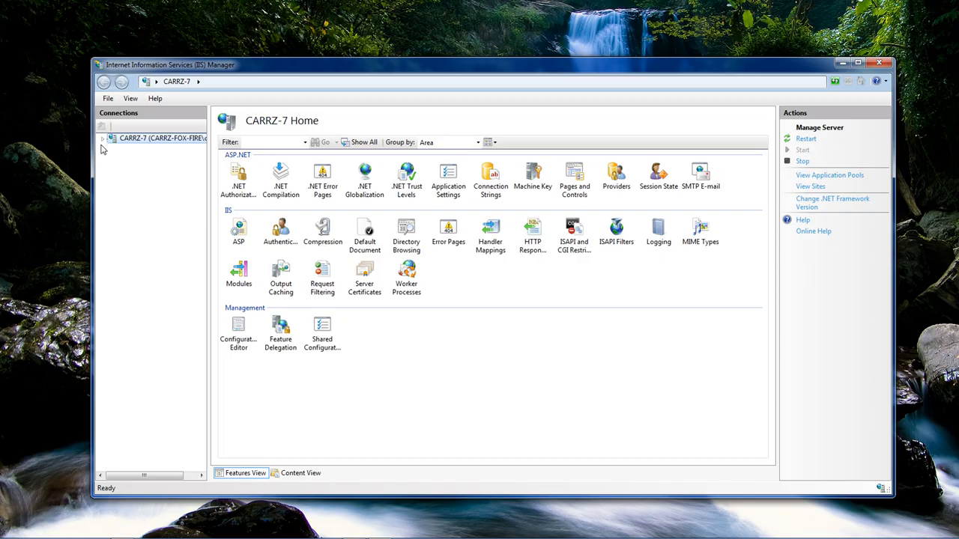
Step: Expand the server node in the Connections tree to show its sites
left_click(102, 138)
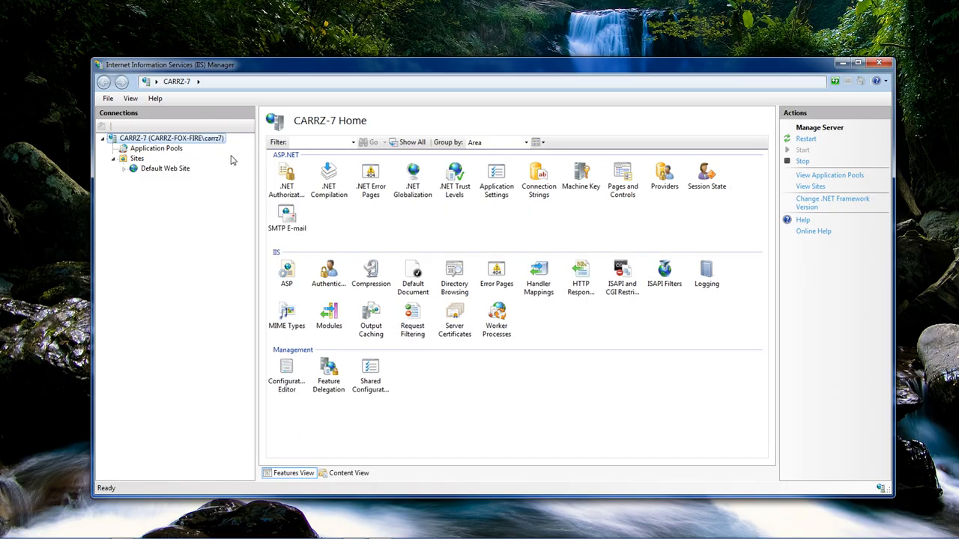
mouse_move(187, 144)
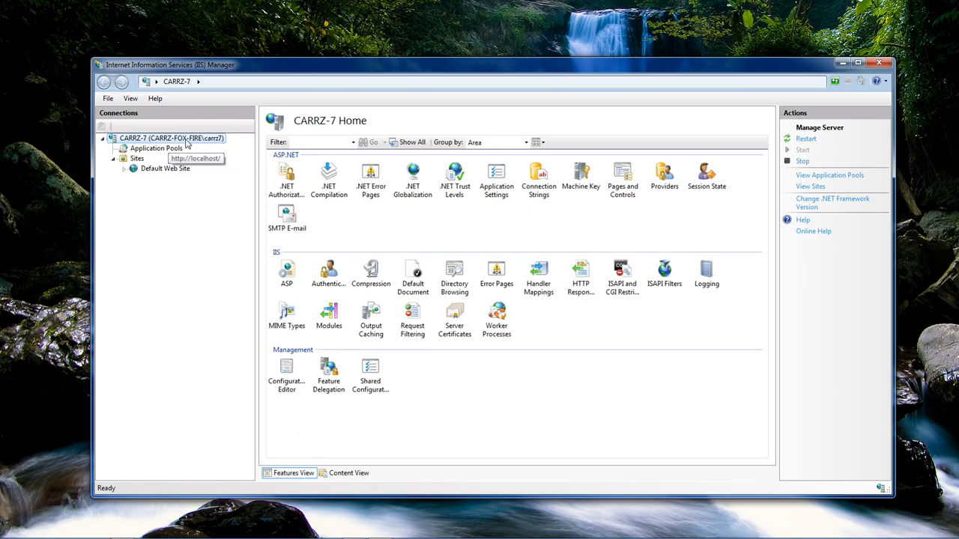
mouse_move(153, 159)
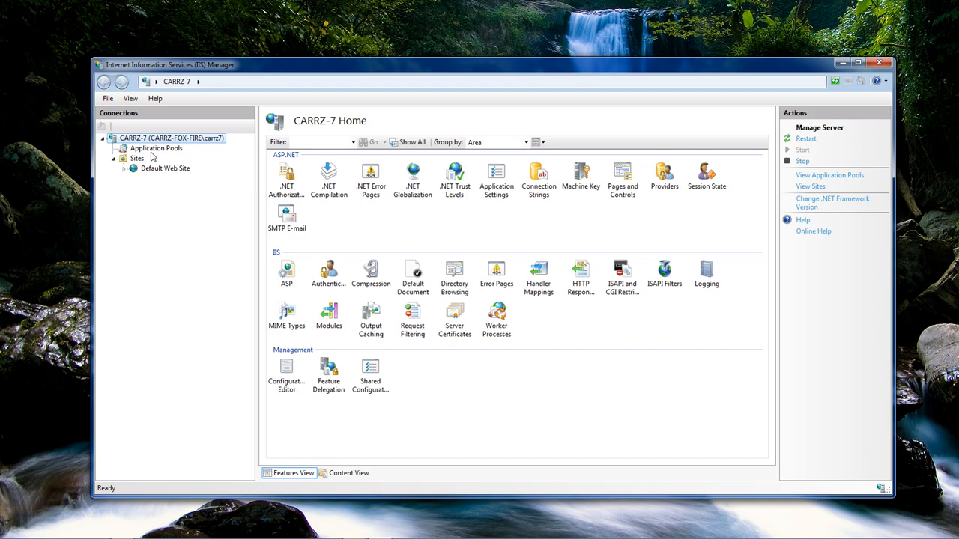
mouse_move(156, 149)
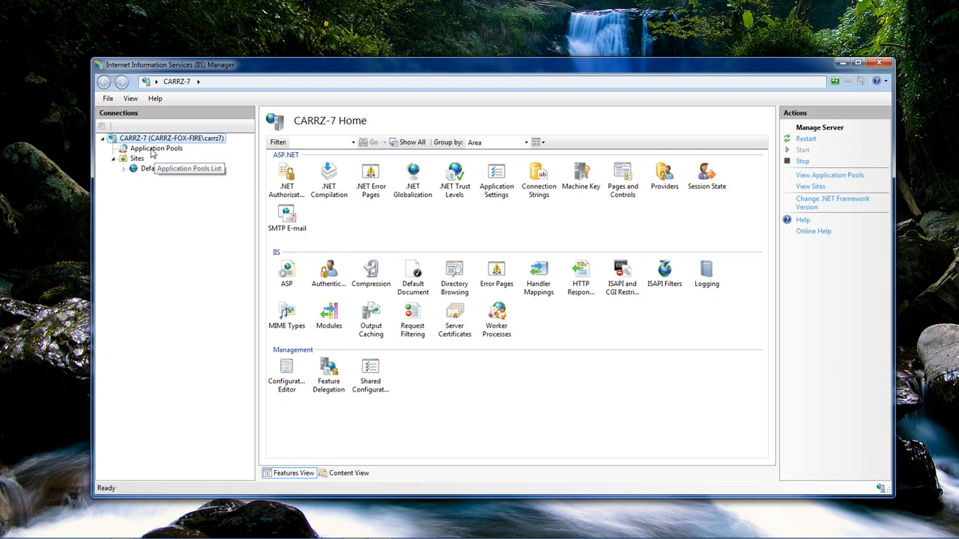
mouse_move(150, 174)
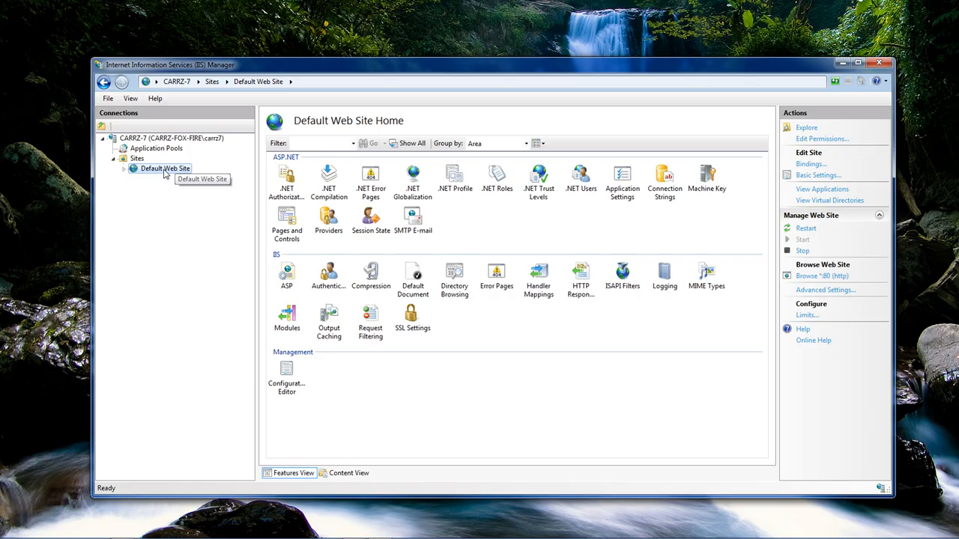
mouse_move(210, 198)
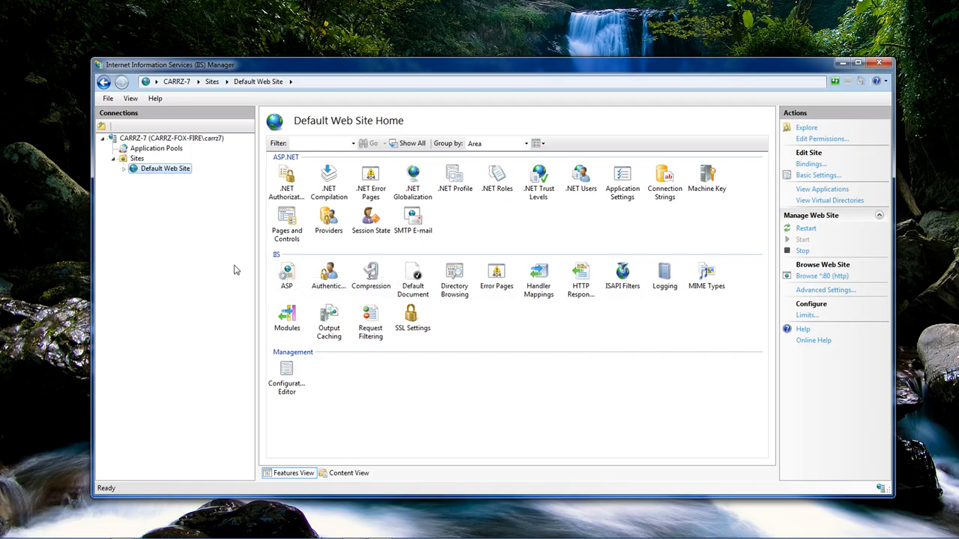
mouse_move(263, 278)
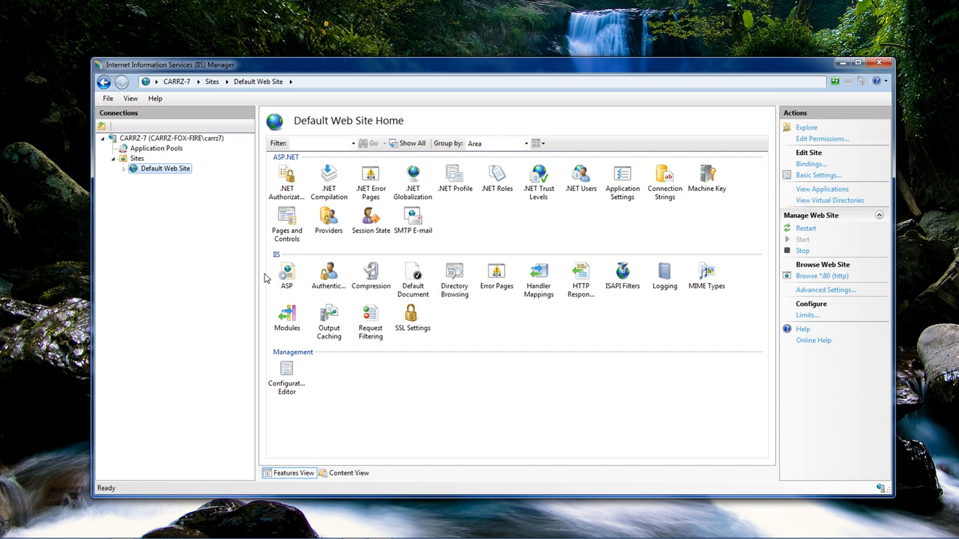
Step: Set Enable Parent Paths and Send Errors To Browser to True in the site's ASP settings
left_click(287, 276)
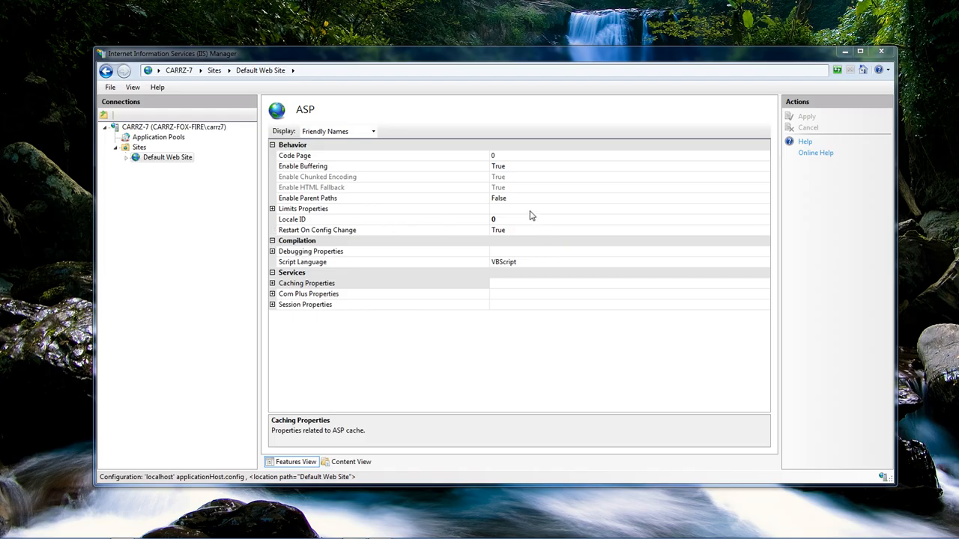
mouse_move(337, 207)
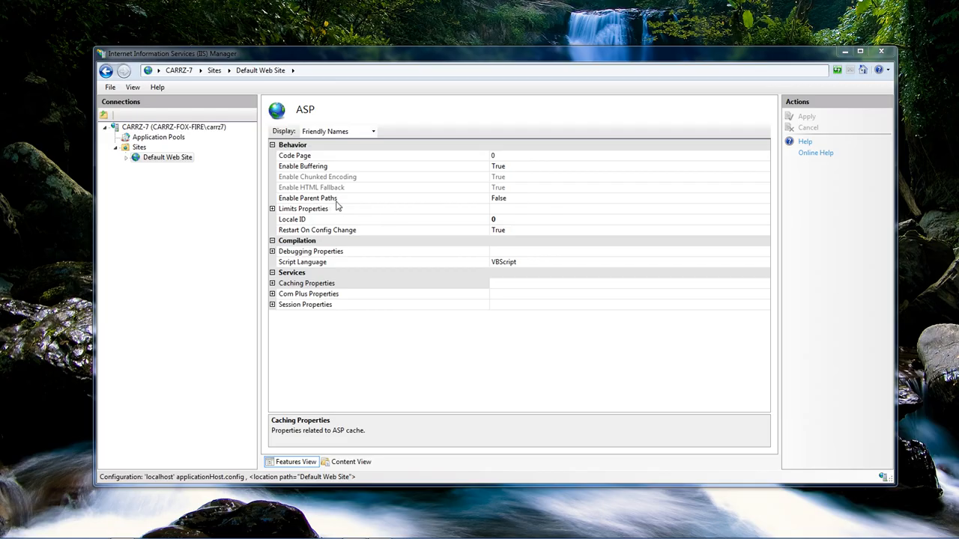
left_click(308, 198)
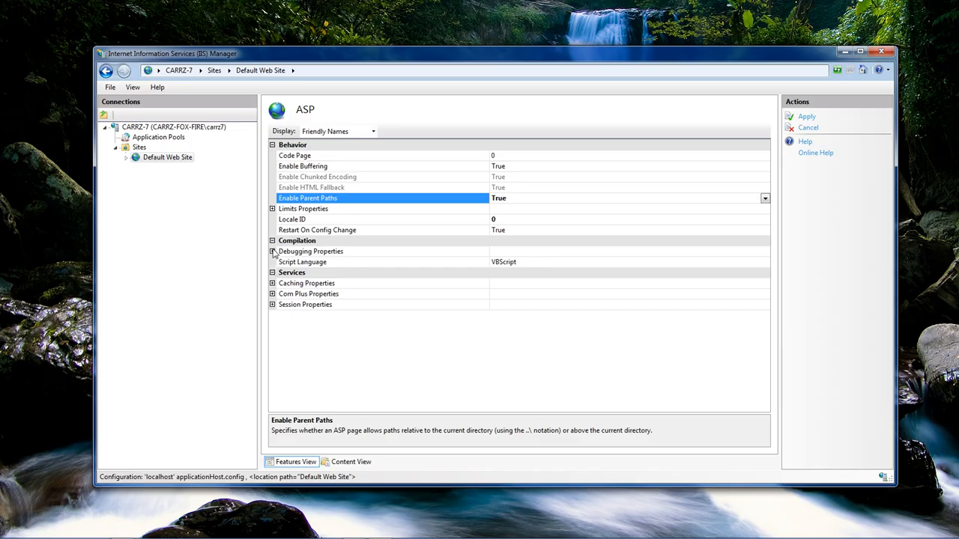
left_click(273, 251)
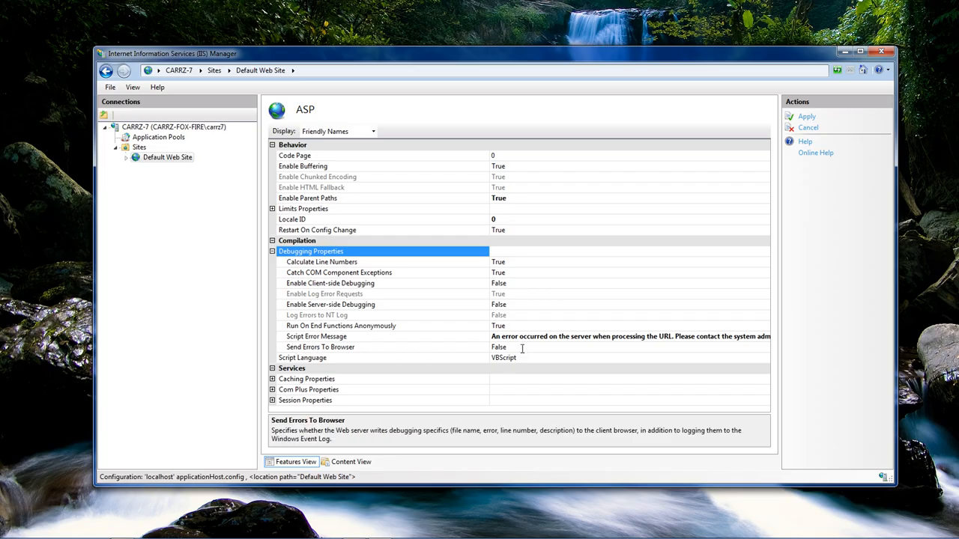
left_click(375, 347)
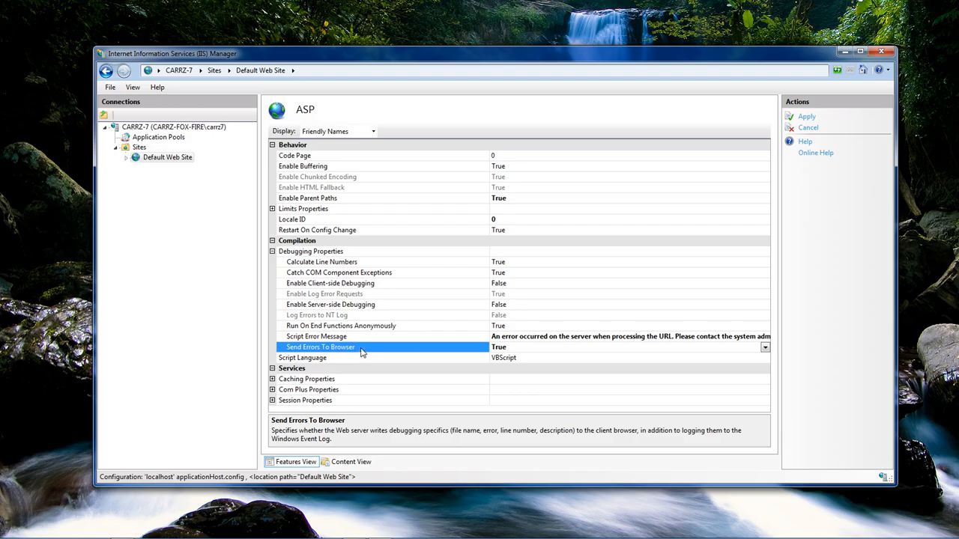
mouse_move(545, 317)
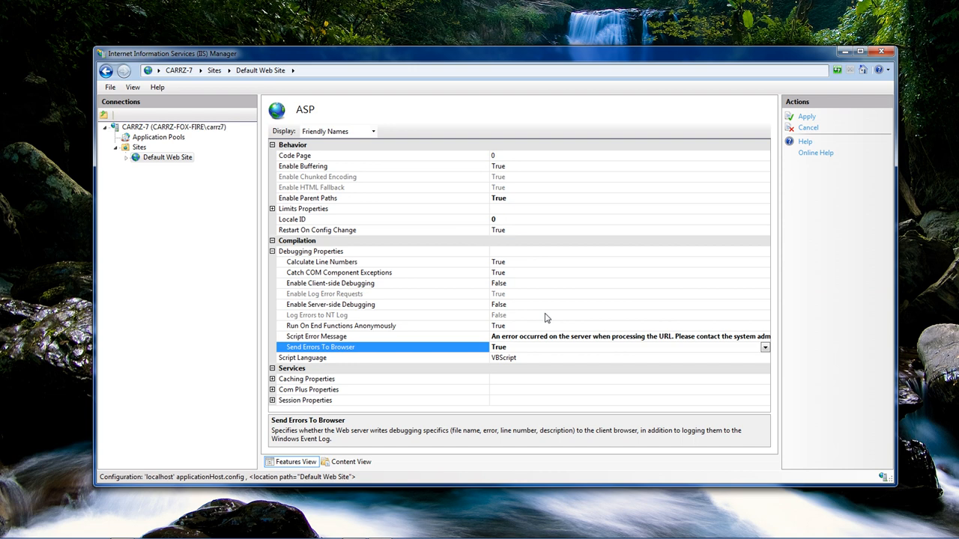
mouse_move(511, 273)
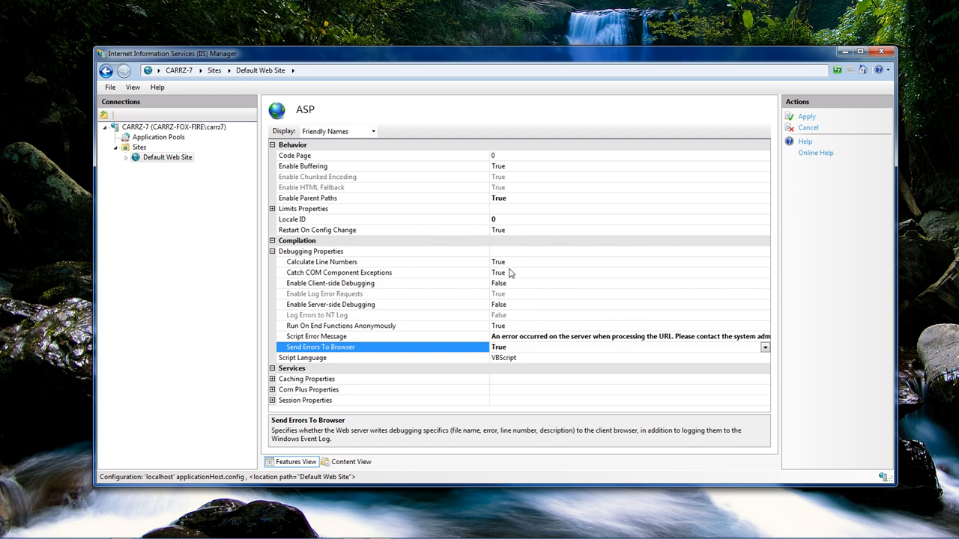
mouse_move(590, 287)
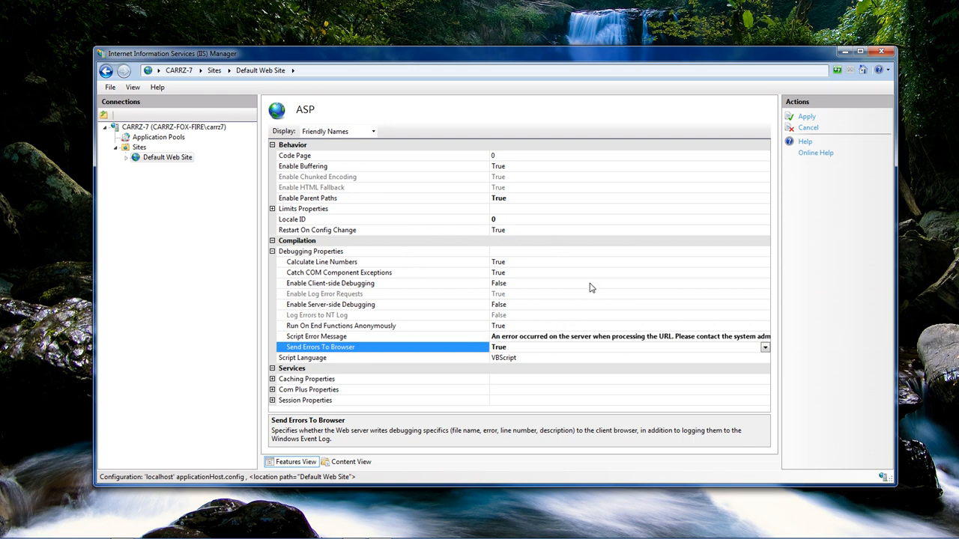
mouse_move(607, 281)
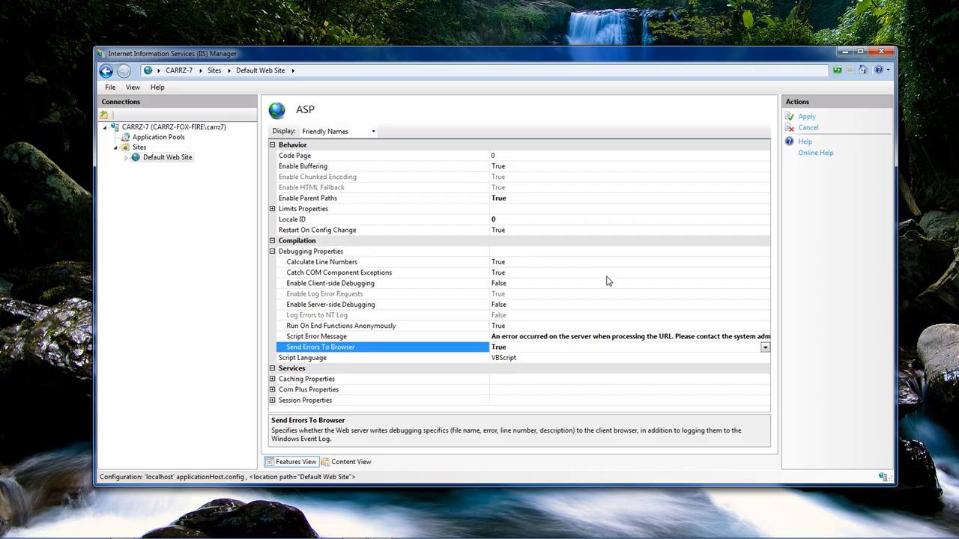
mouse_move(604, 280)
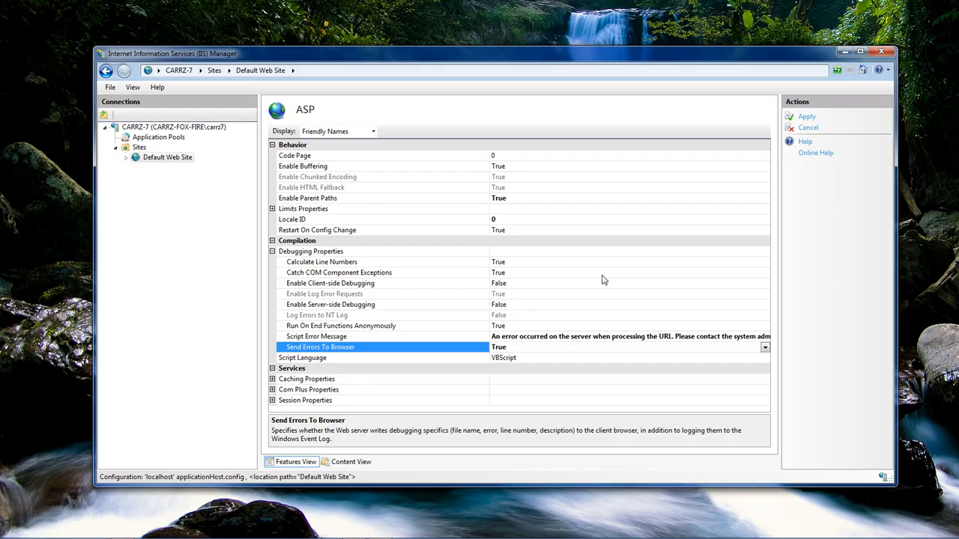
mouse_move(530, 228)
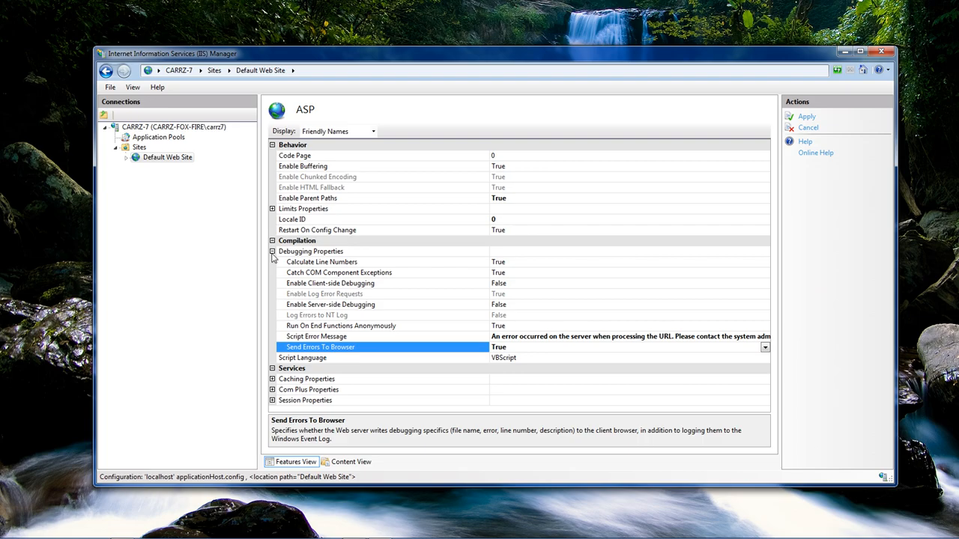
left_click(273, 144)
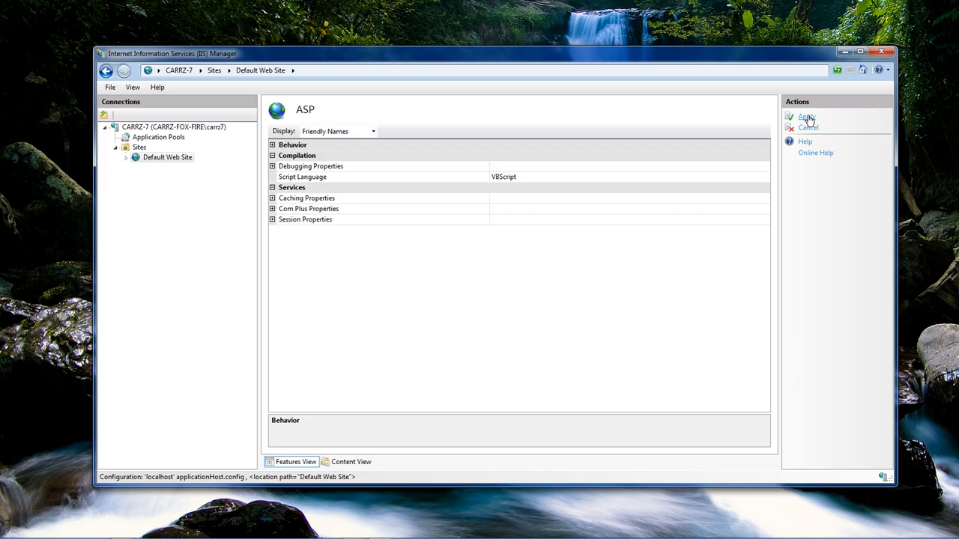
Step: Apply the ASP changes and return to the Default Web Site home
left_click(806, 116)
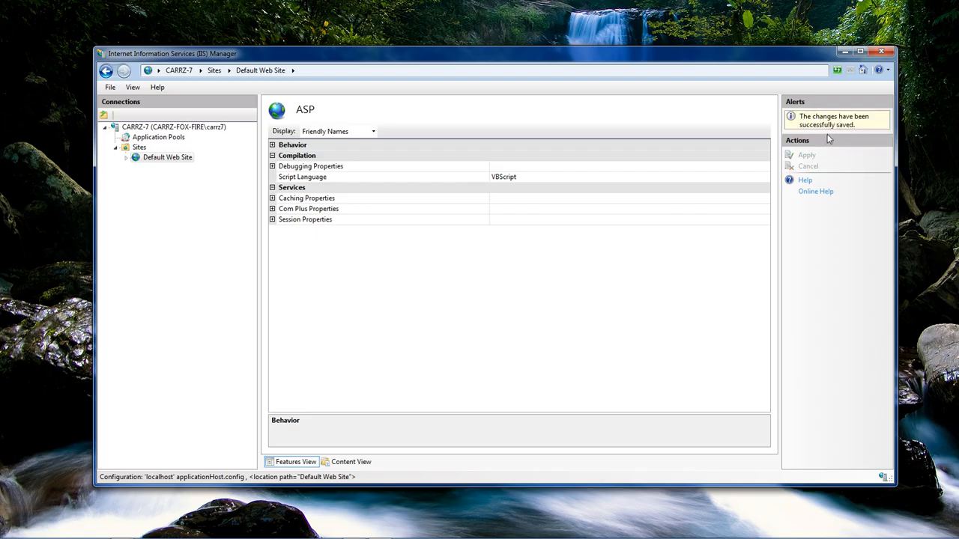
mouse_move(138, 147)
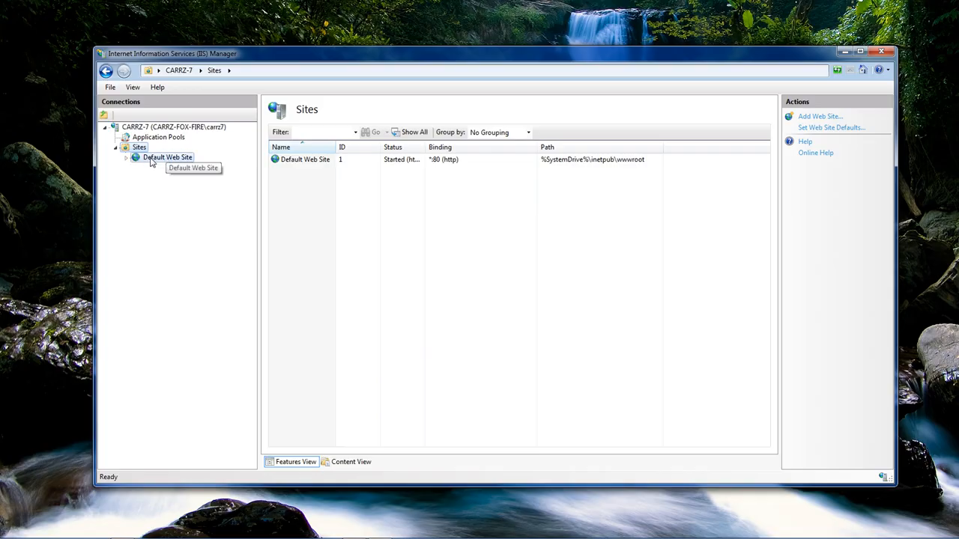
left_click(168, 157)
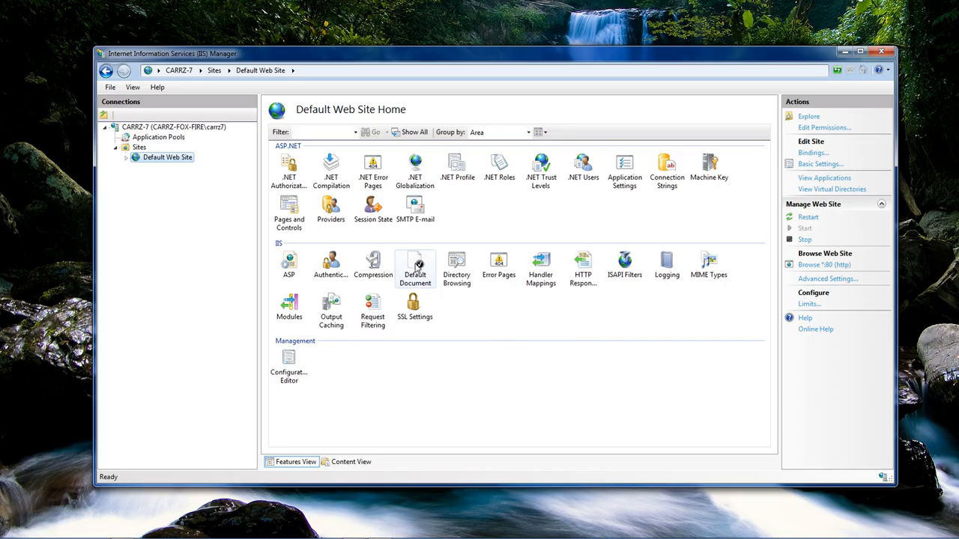
mouse_move(415, 266)
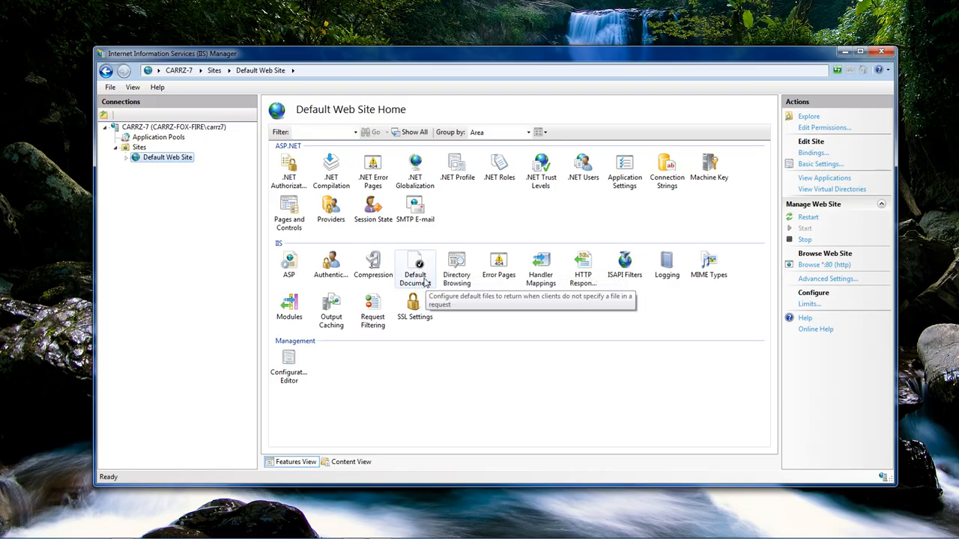
Step: Remove iisstart.htm and index.htm from Default Document, leaving Default.asp and default.aspx
double_click(414, 264)
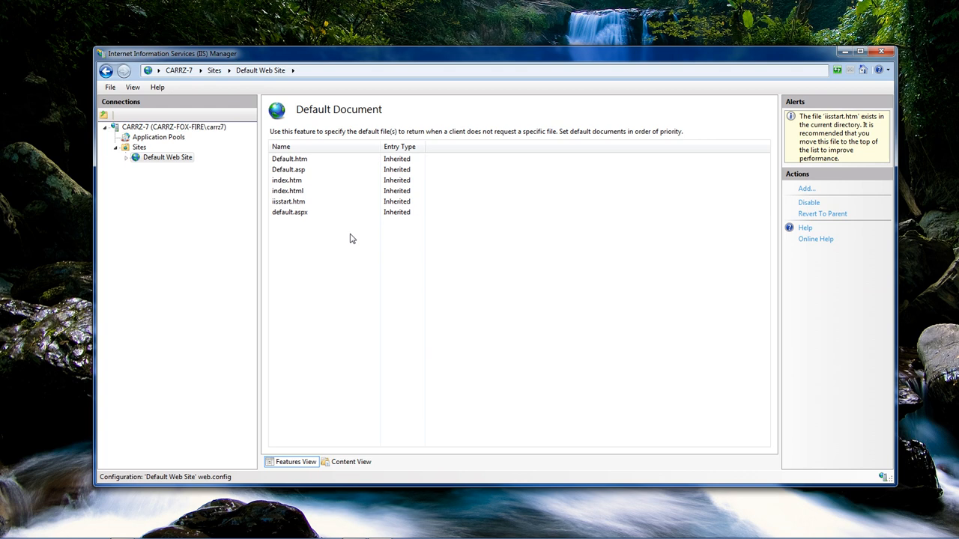
left_click(288, 200)
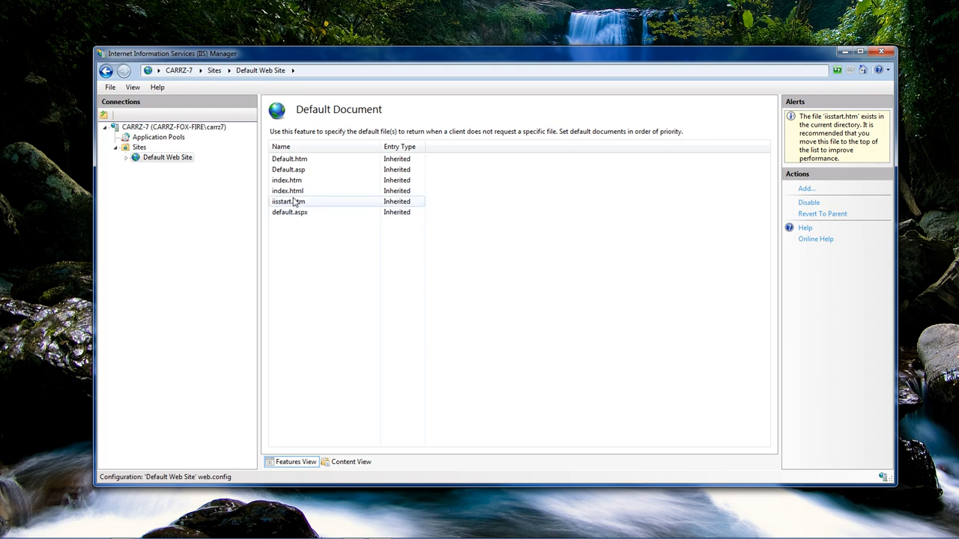
left_click(291, 213)
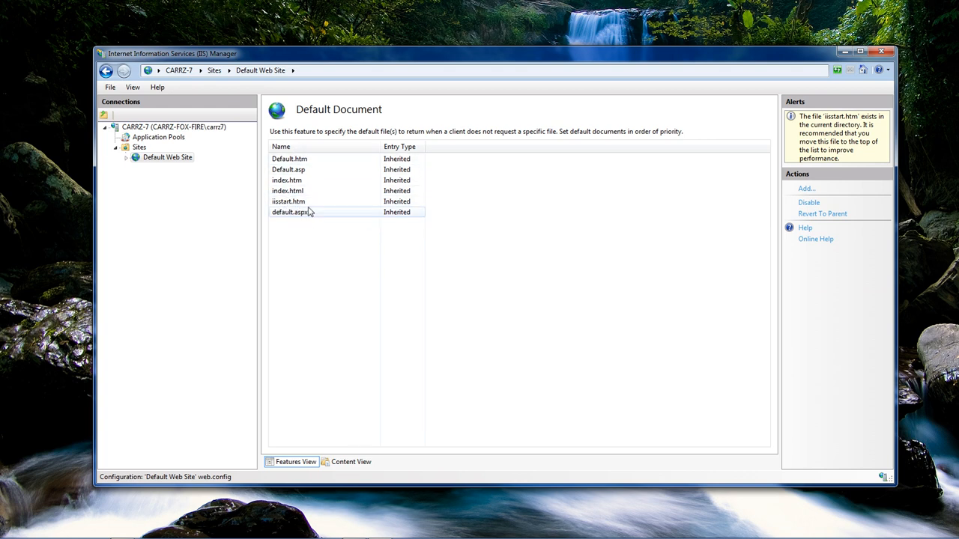
left_click(288, 200)
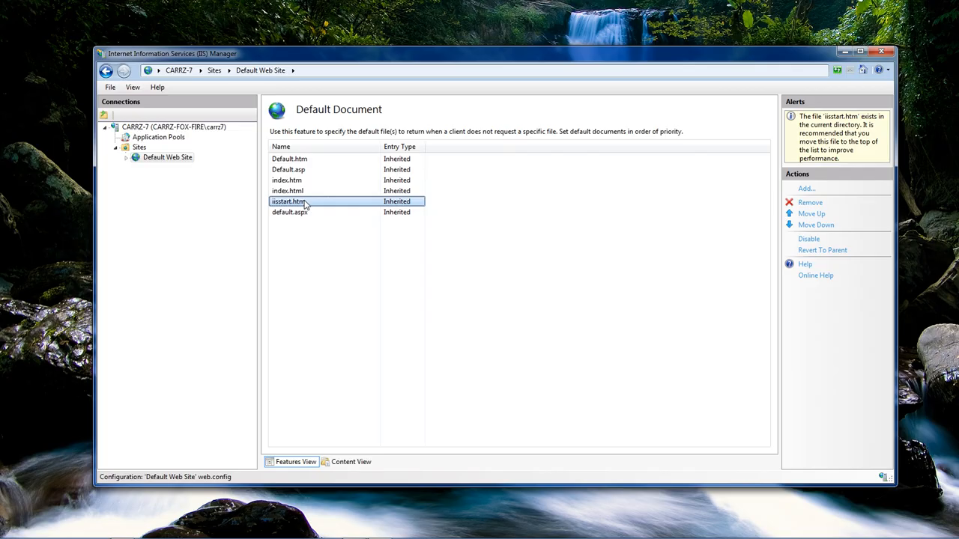
mouse_move(344, 240)
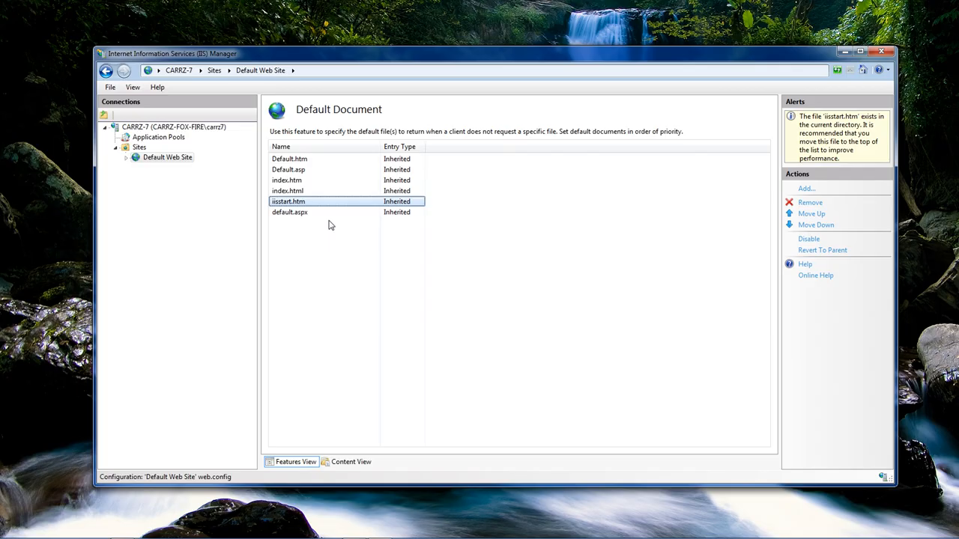
left_click(809, 202)
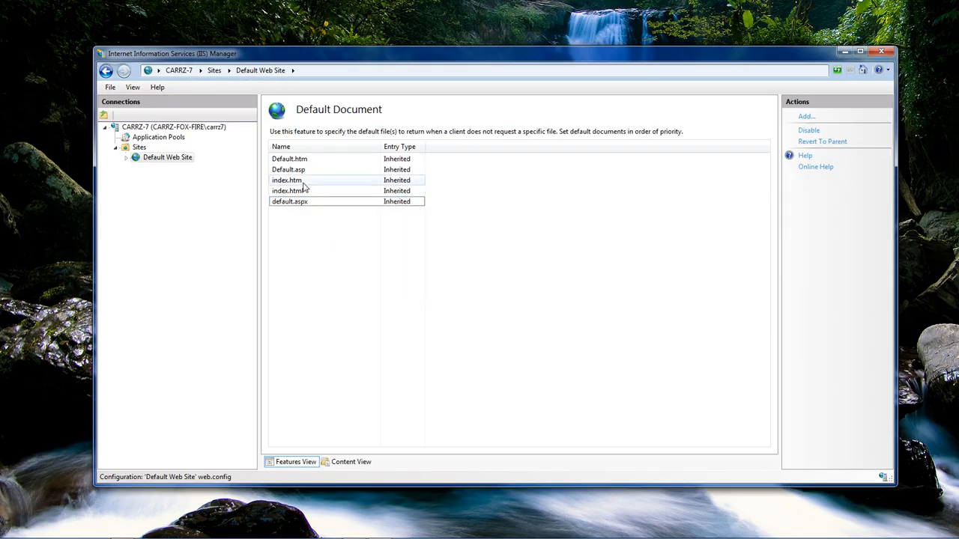
left_click(288, 191)
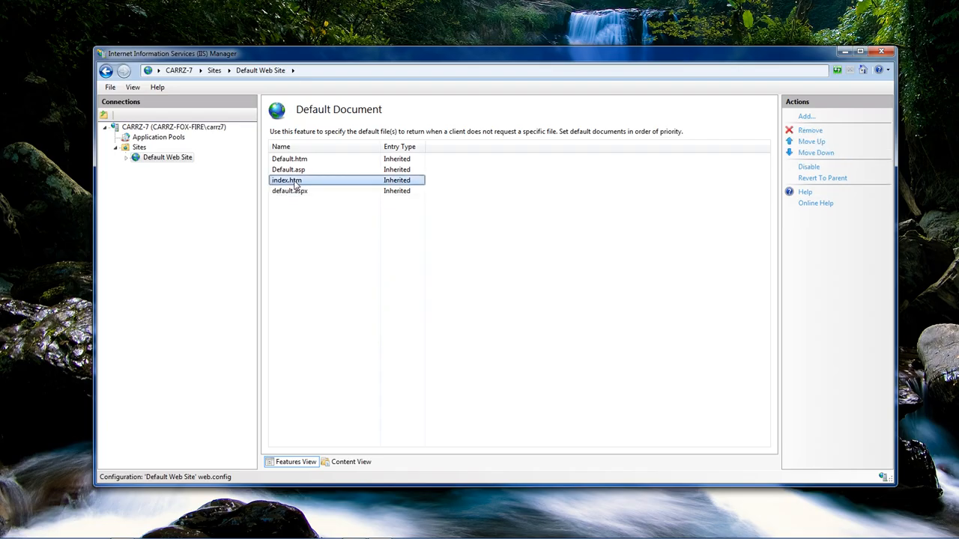
left_click(809, 129)
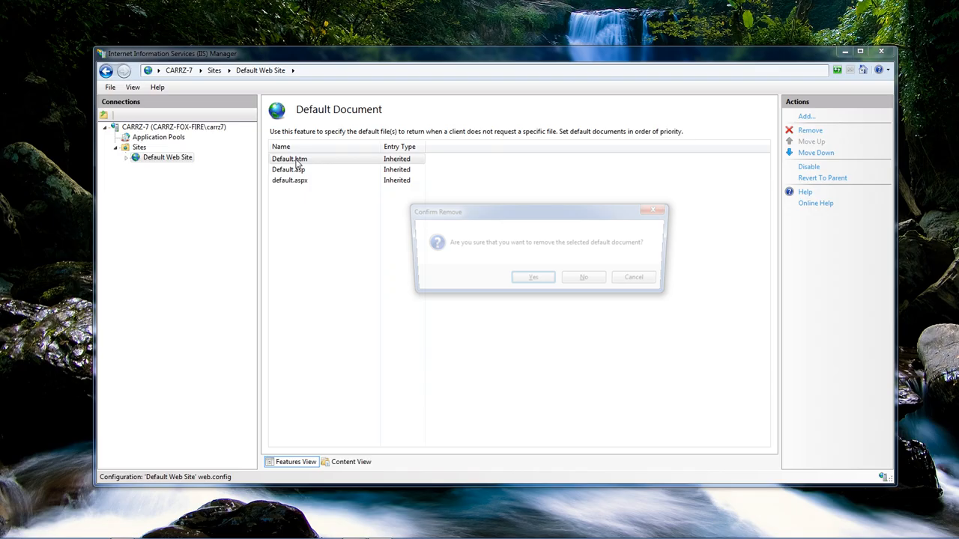
left_click(534, 276)
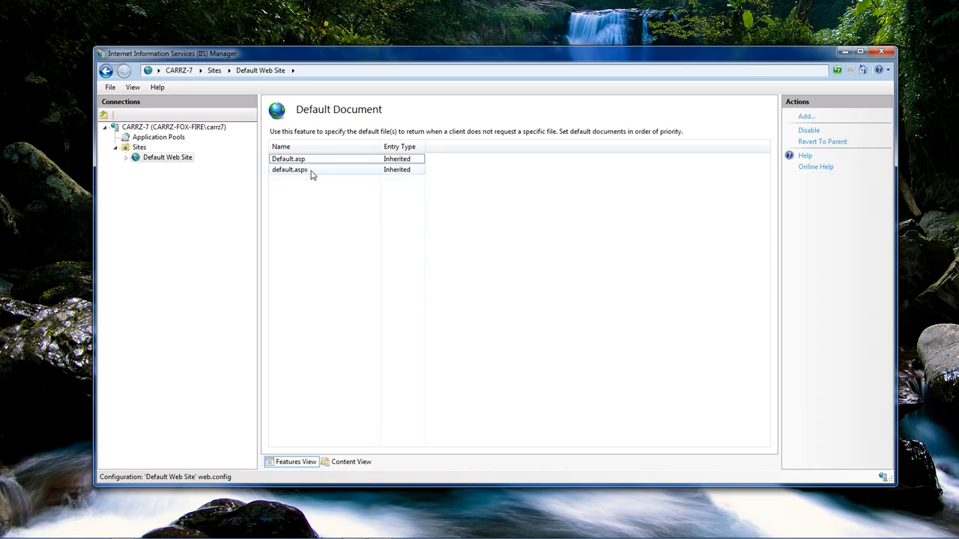
mouse_move(298, 178)
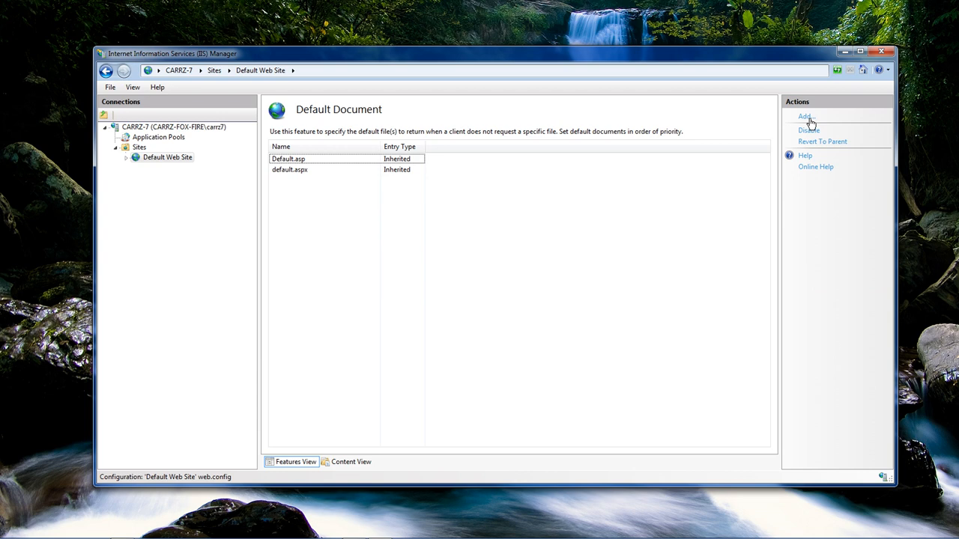
left_click(168, 157)
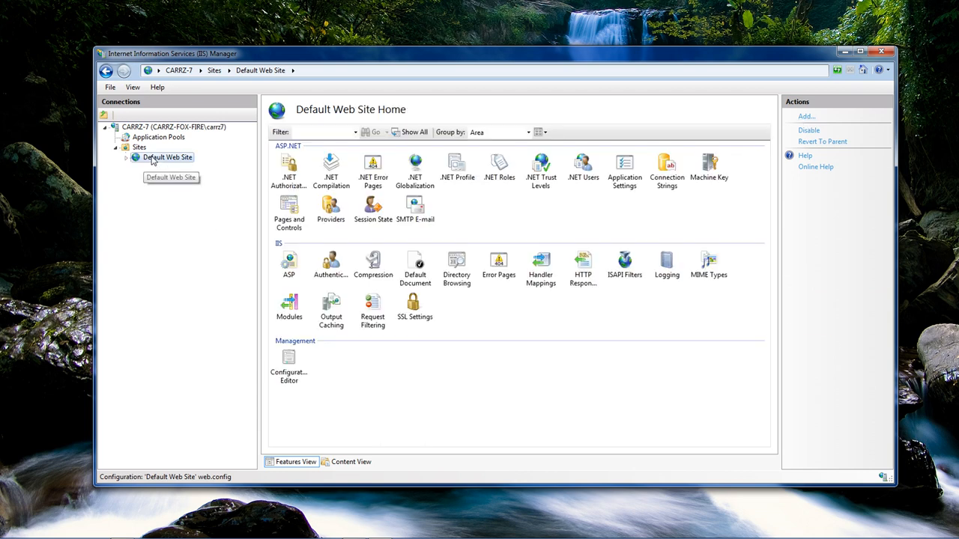
left_click(168, 157)
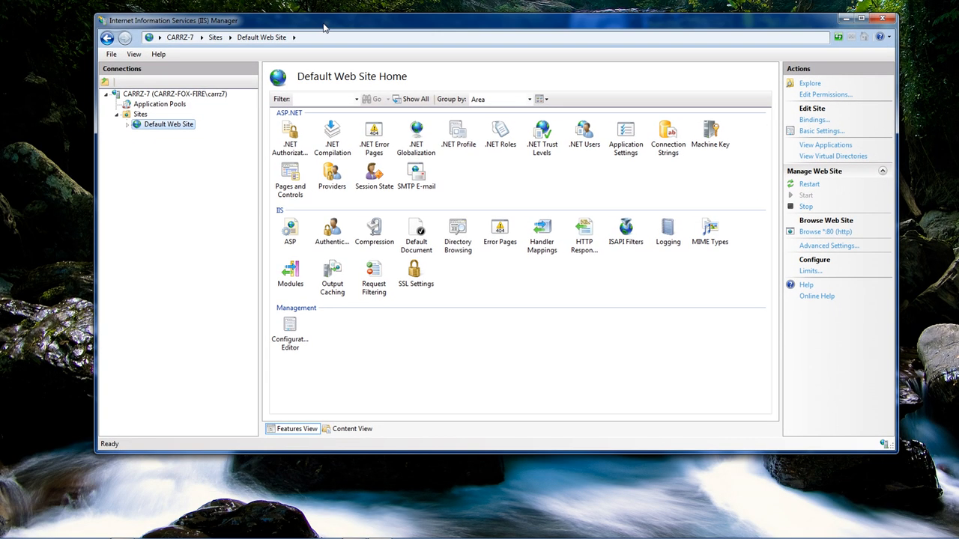
mouse_move(207, 150)
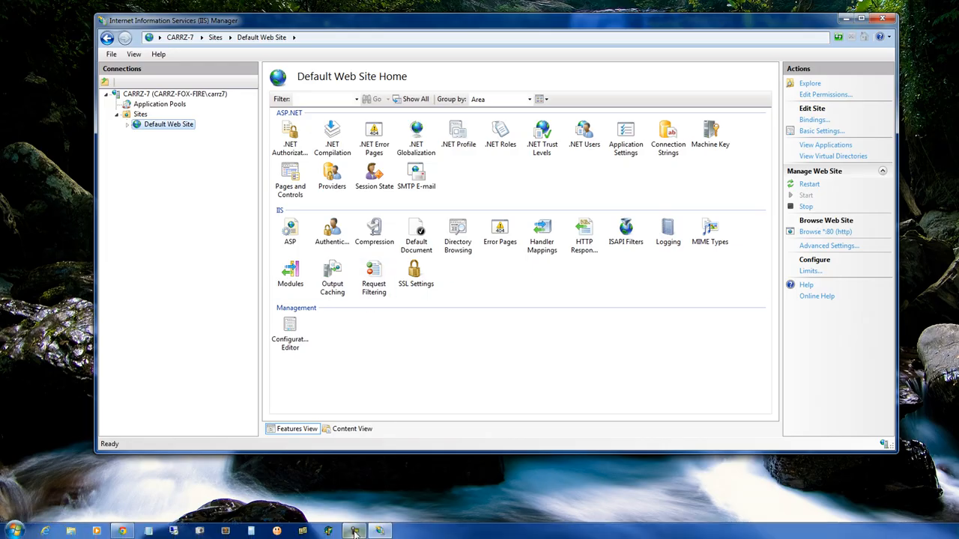
Step: Set the site's physical path to G:\inetpub\wwwroot in Advanced Settings and dismiss the missing-directory warning
right_click(168, 123)
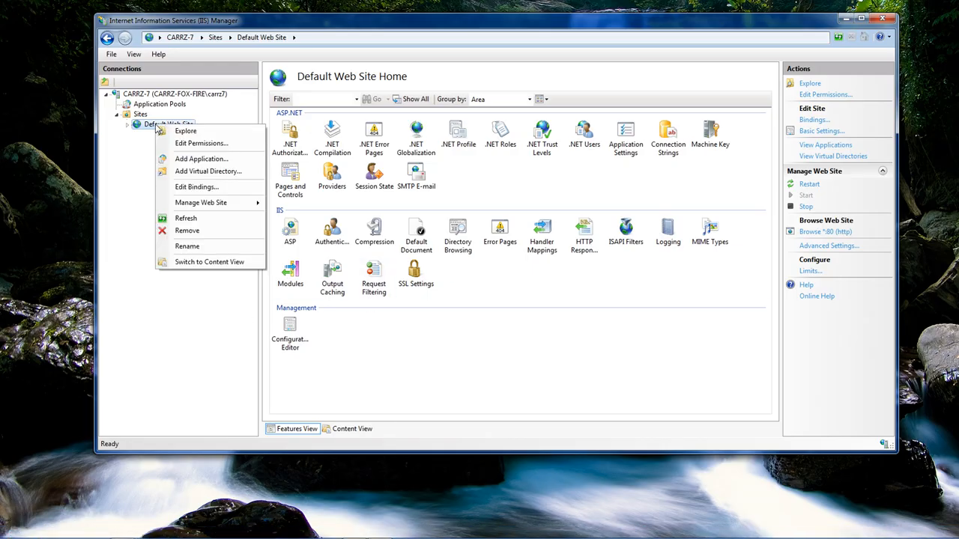
mouse_move(208, 171)
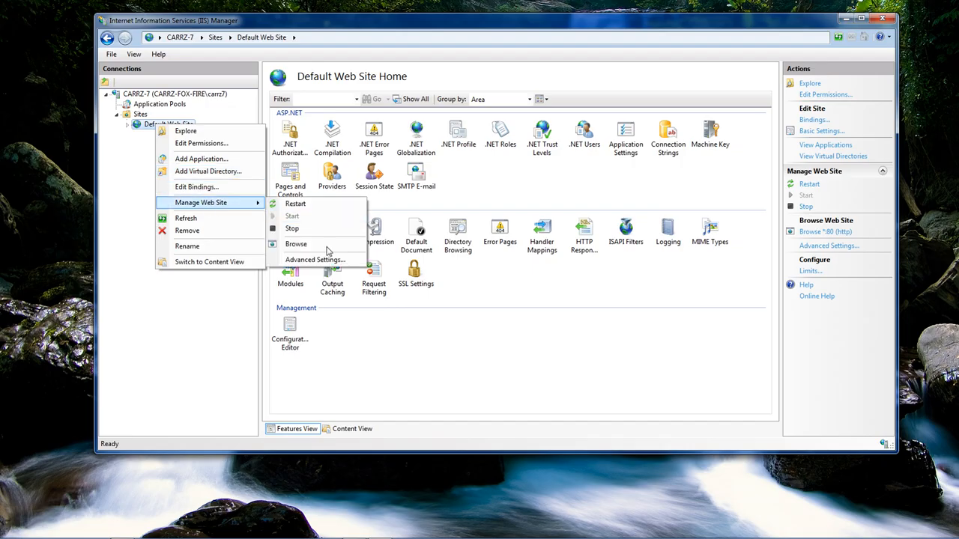
left_click(315, 259)
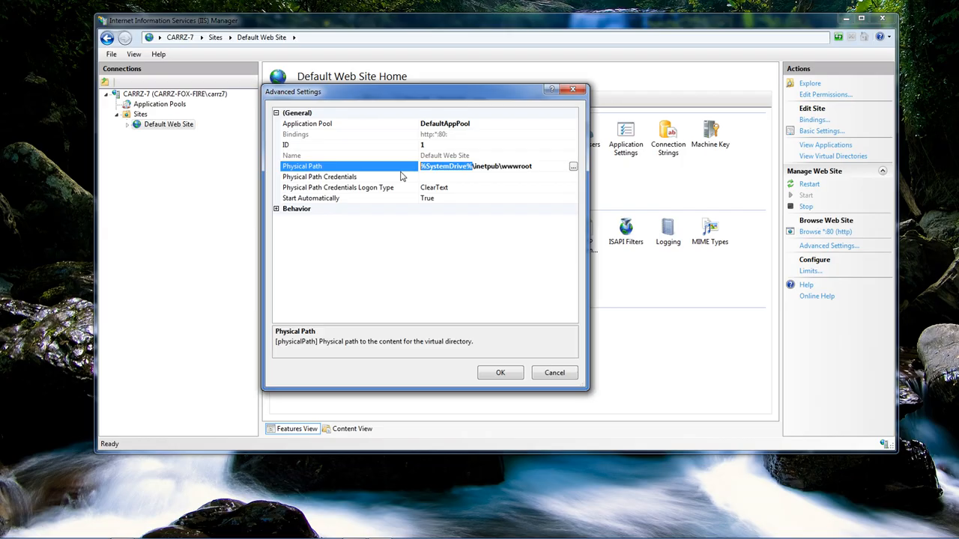
mouse_move(459, 180)
type("G:")
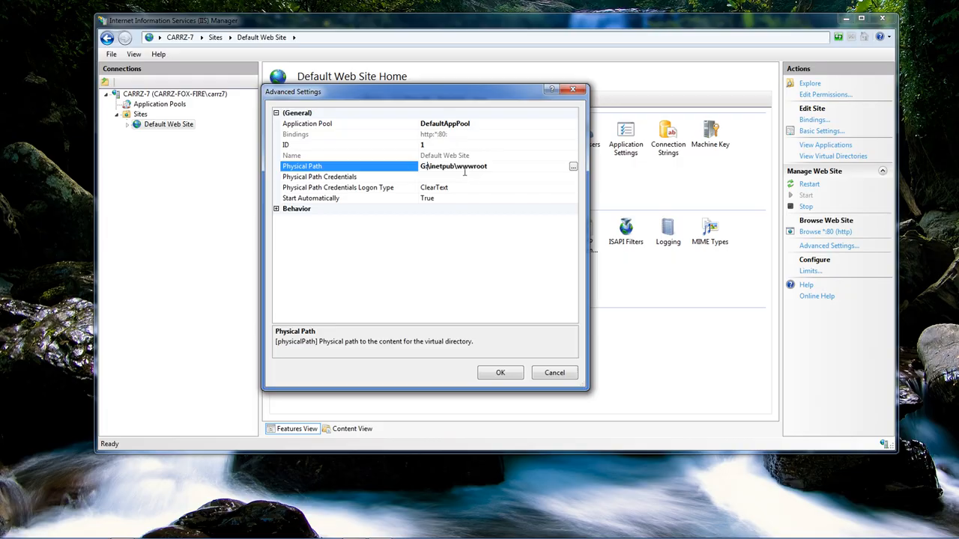
mouse_move(463, 183)
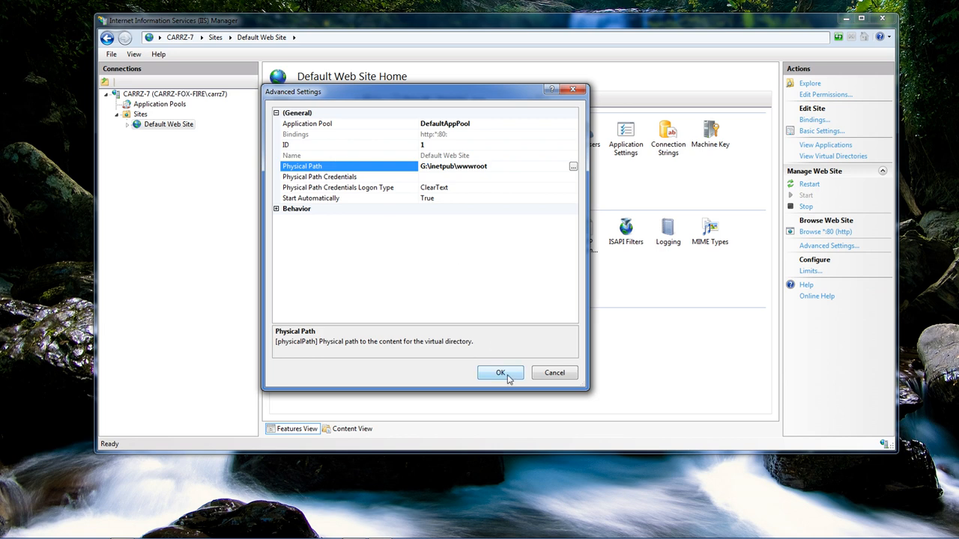
left_click(500, 373)
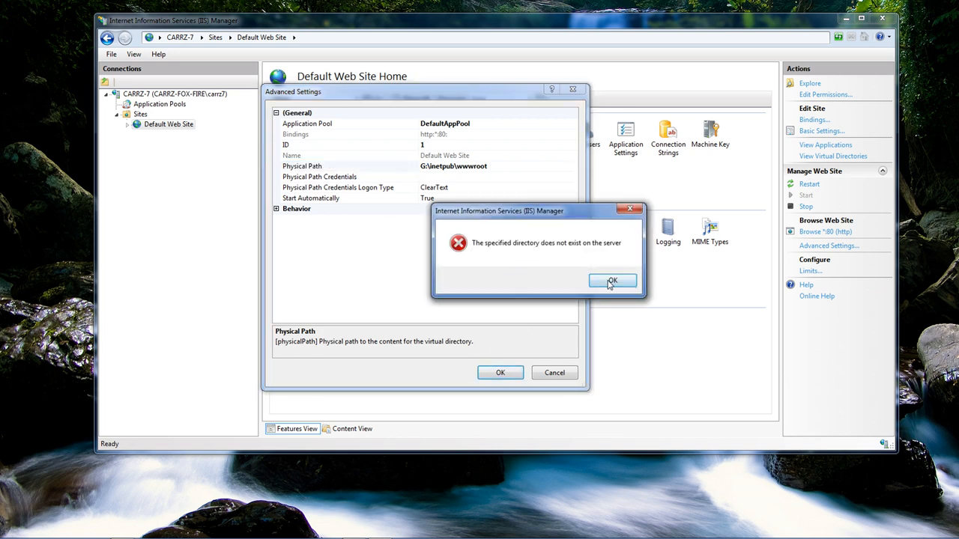
left_click(611, 282)
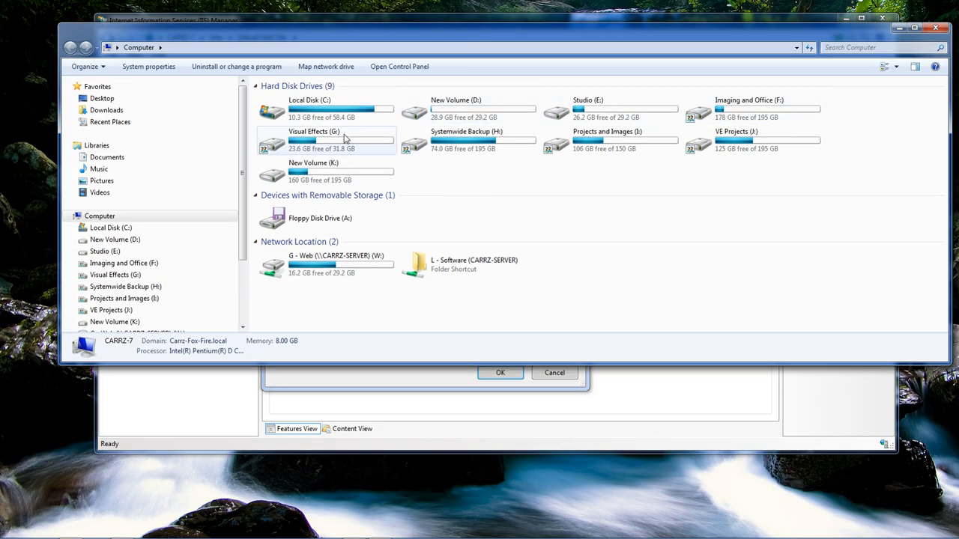
Step: Create G:\InetPub containing a new wwwroot folder, and open wwwroot
double_click(315, 139)
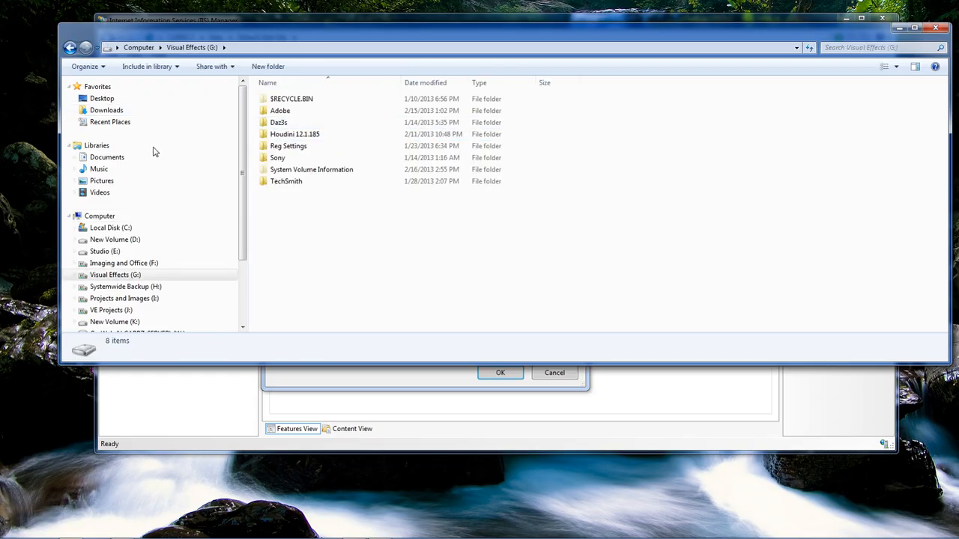
left_click(267, 66)
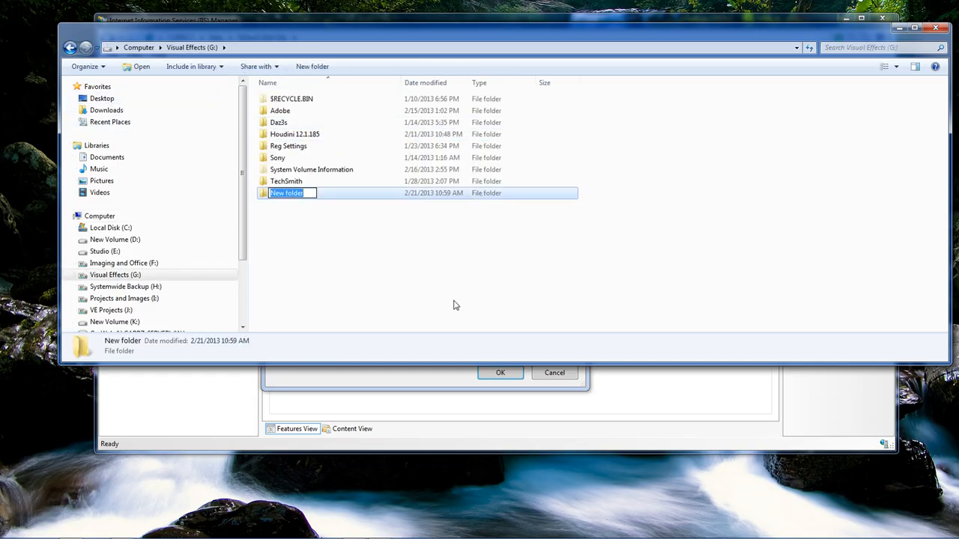
type("InetPub")
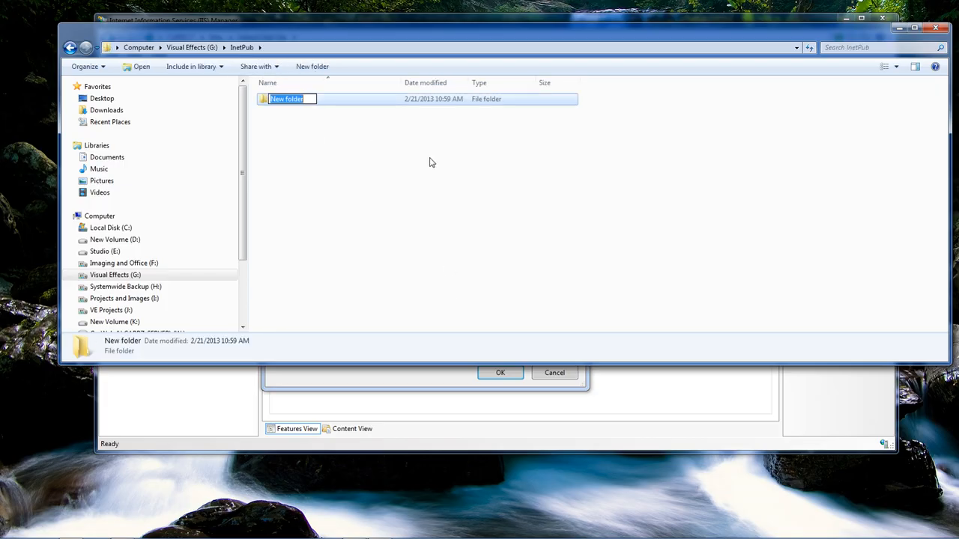
type("wwwroot")
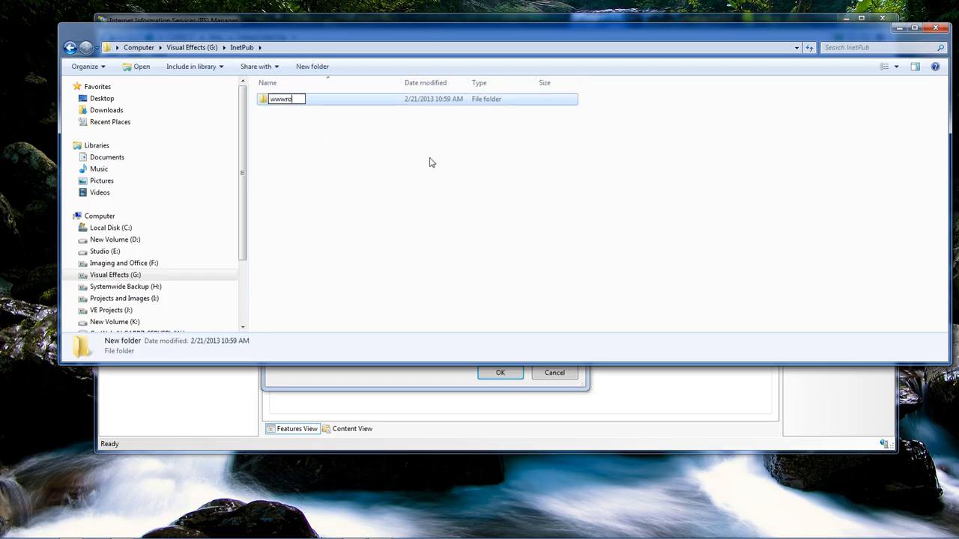
double_click(281, 99)
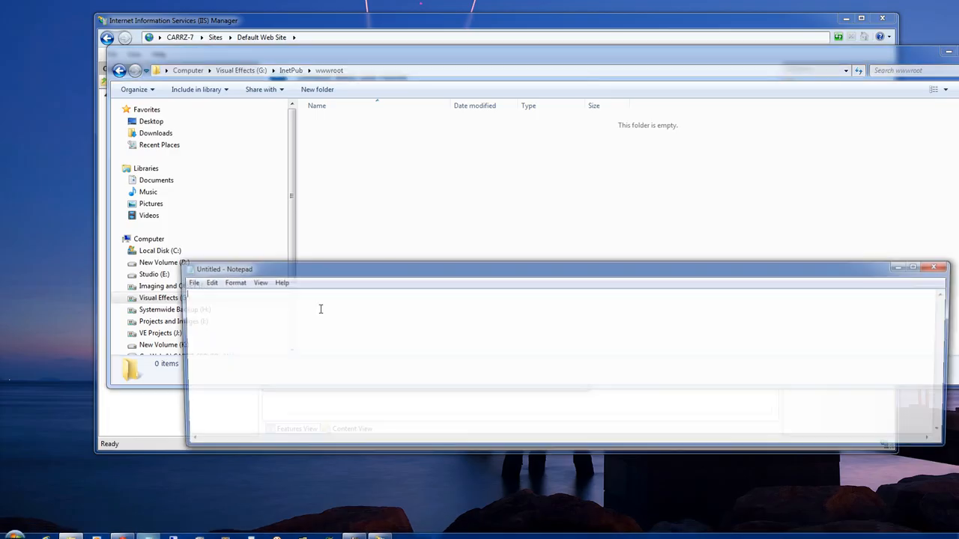
Step: Write the one-line script <%response.write "Hello world"%> in the empty Notepad document
left_click(218, 266)
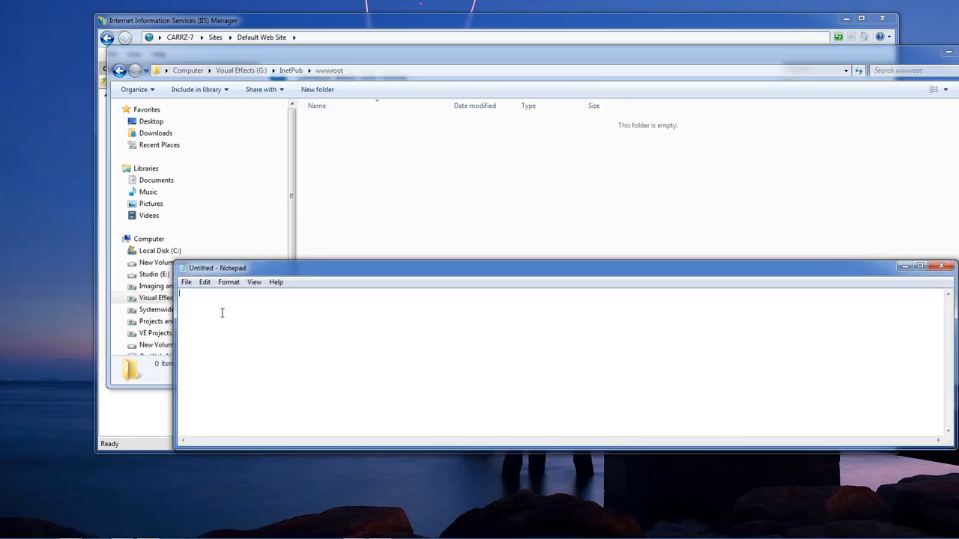
type("<")
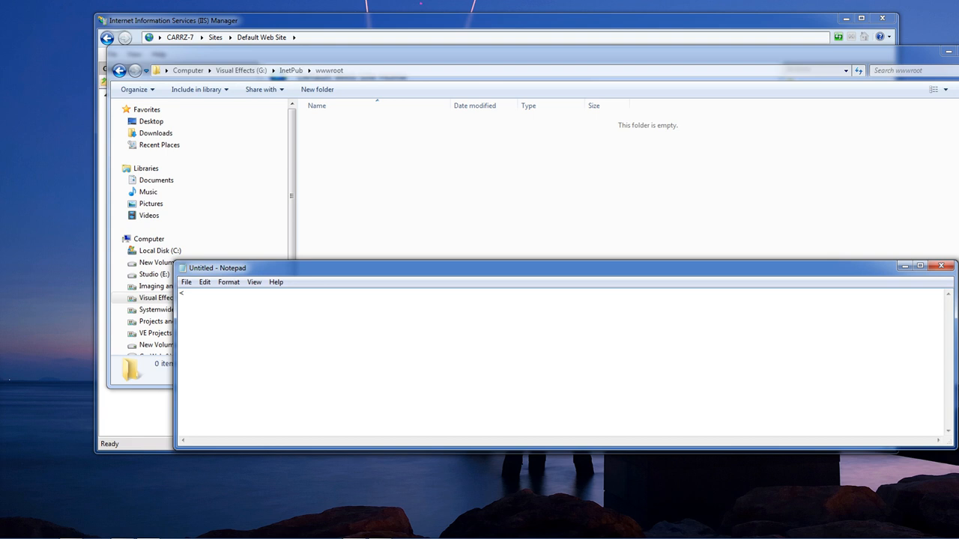
type("%")
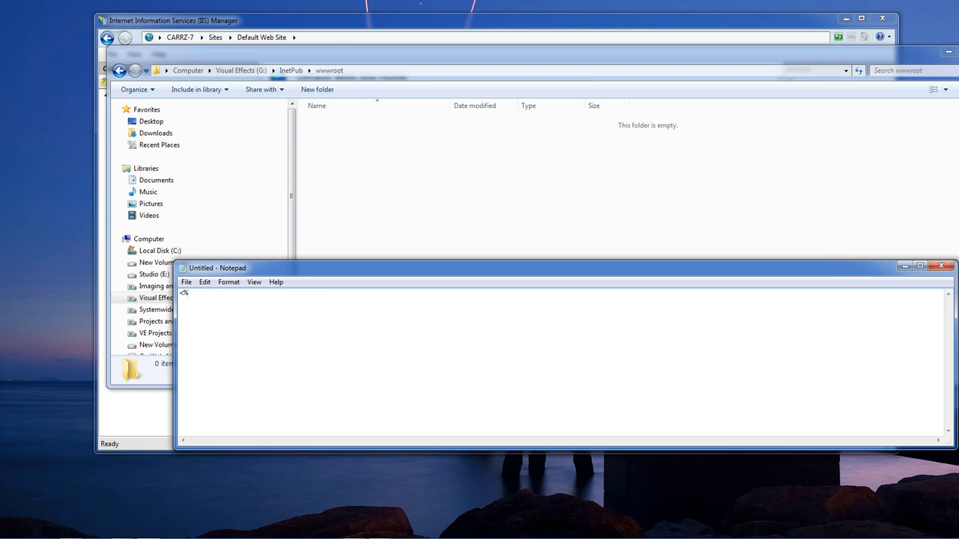
type("response.write \"")
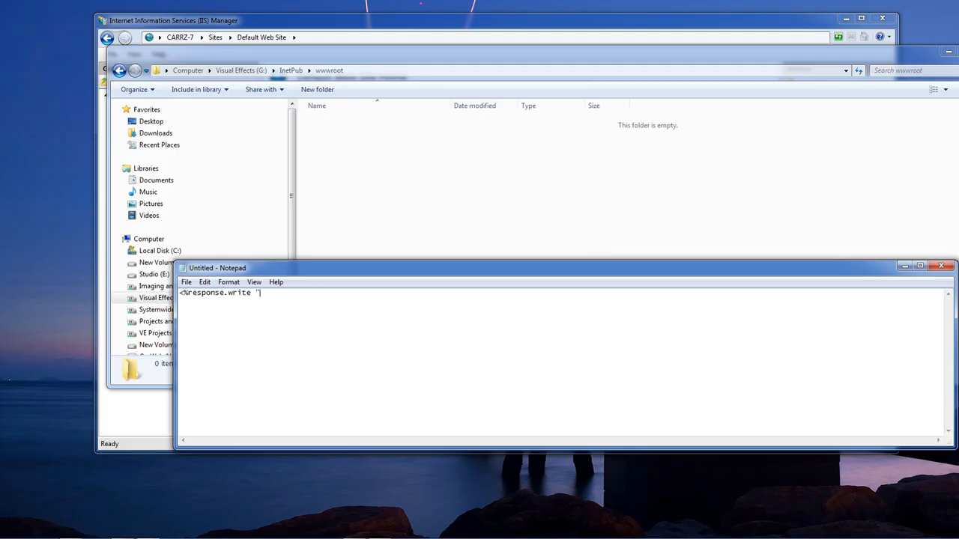
type("Hello world")
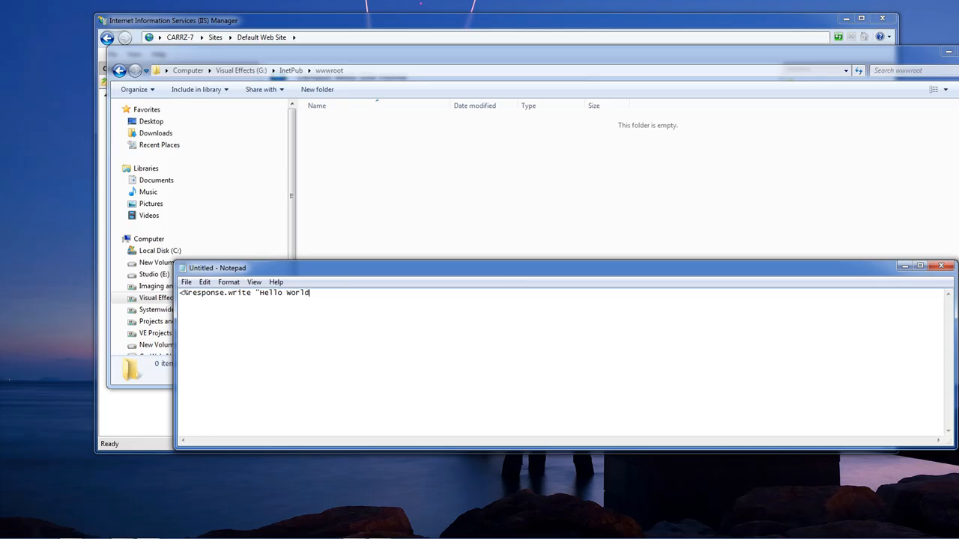
type("\"%>")
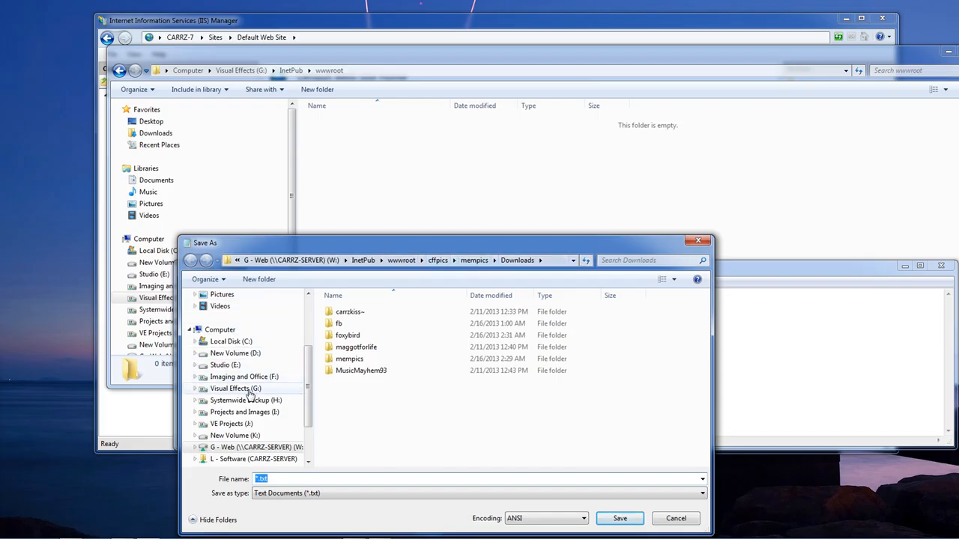
Step: Save the script as default.asp in G:\InetPub\wwwroot
left_click(235, 388)
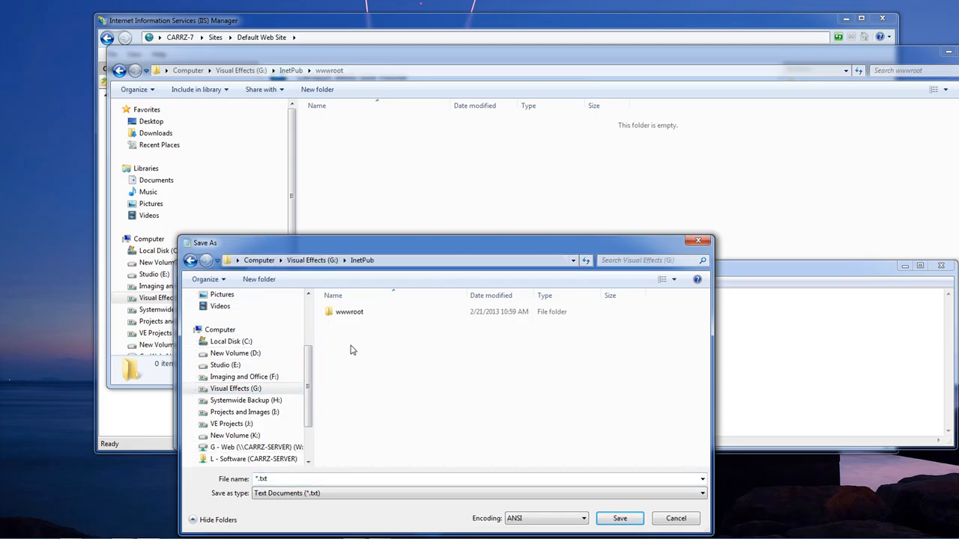
double_click(350, 311)
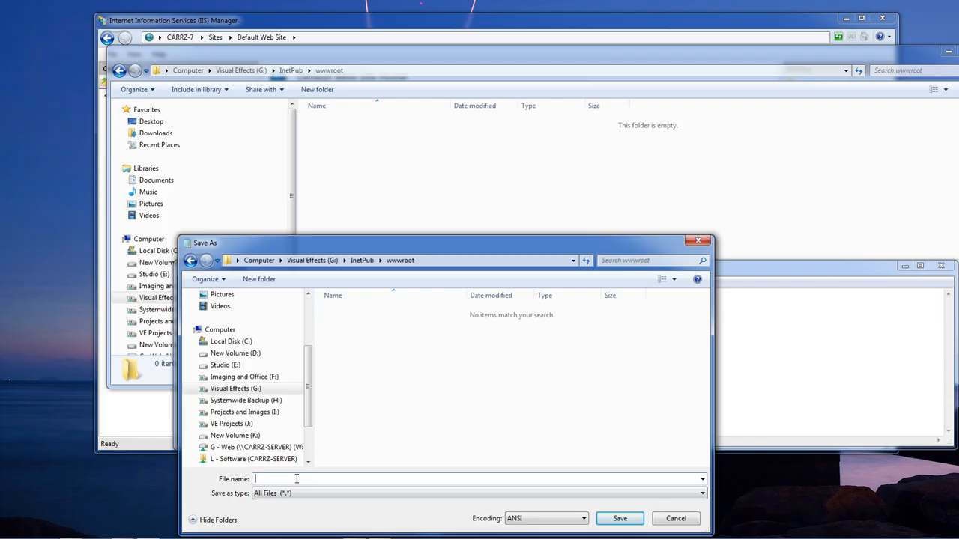
type("default.a")
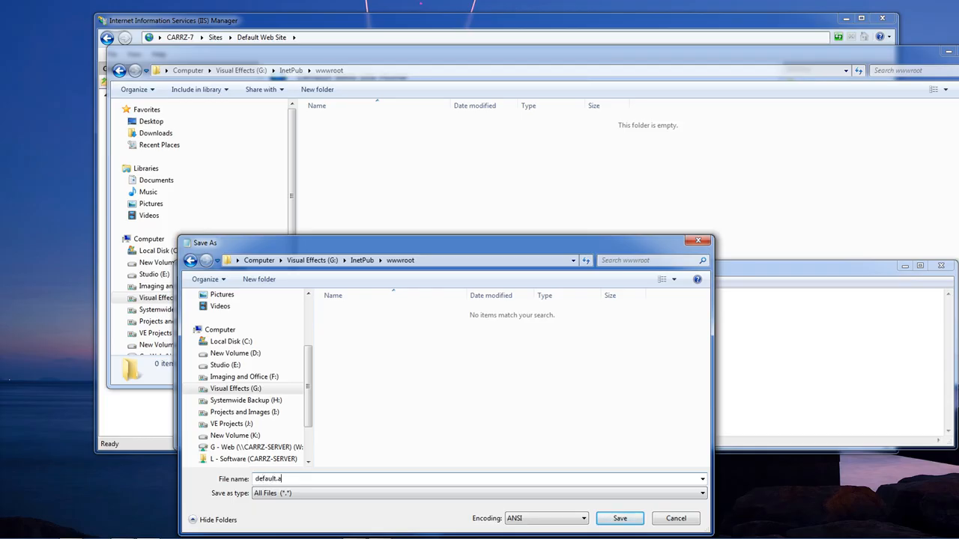
left_click(620, 519)
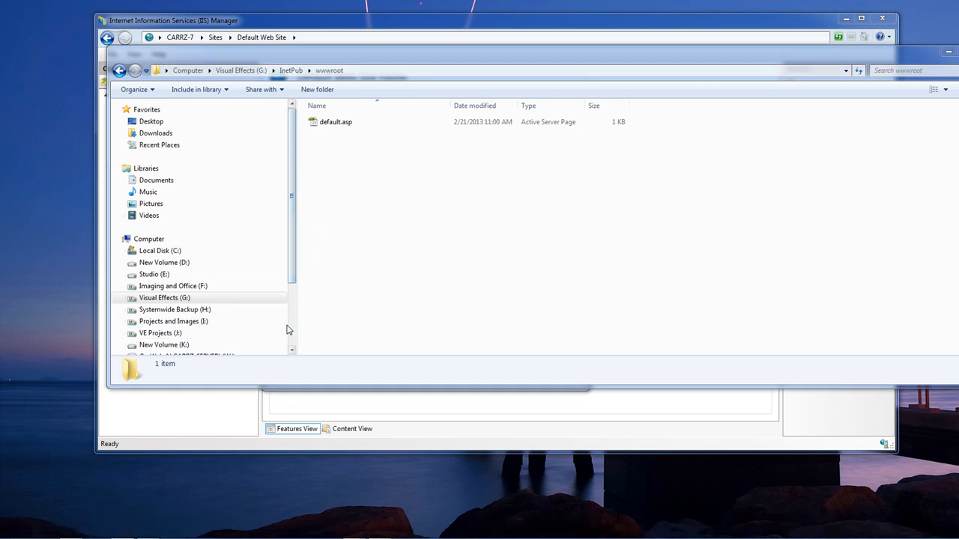
Step: Start a new Chrome window from the taskbar
right_click(121, 530)
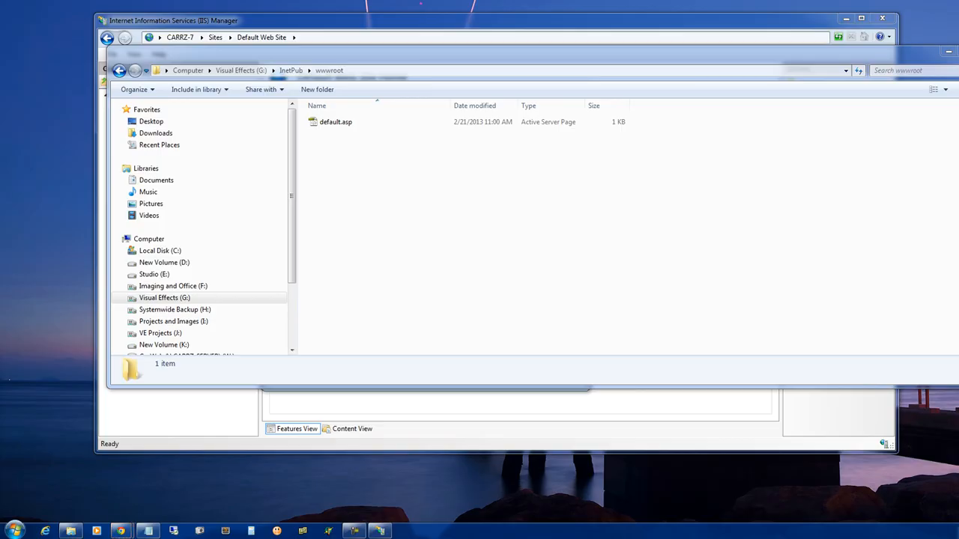
left_click(96, 530)
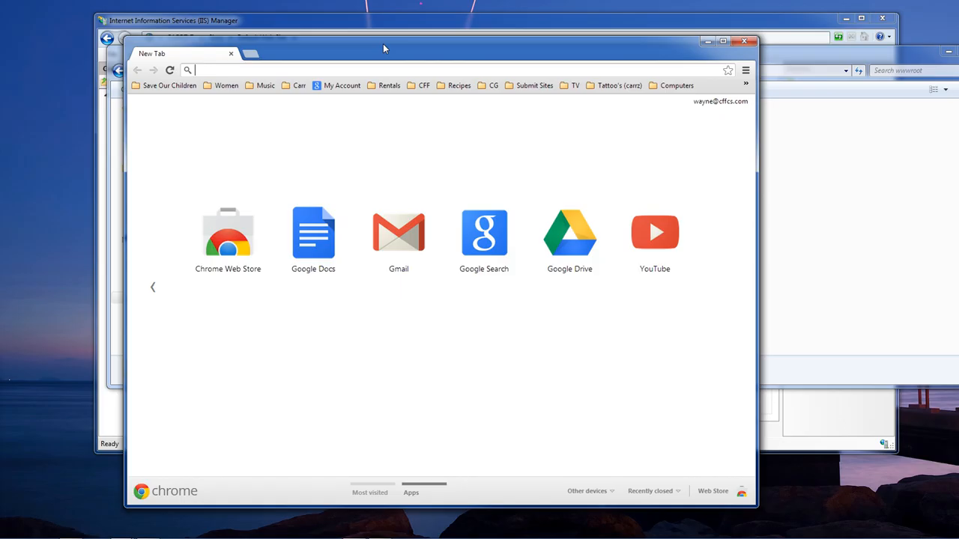
type("htt")
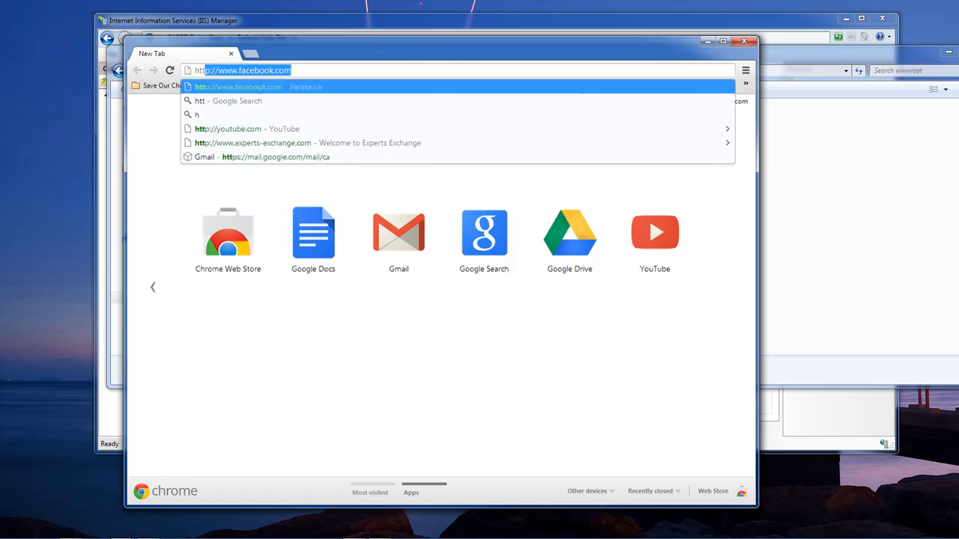
type("http://192.168.2")
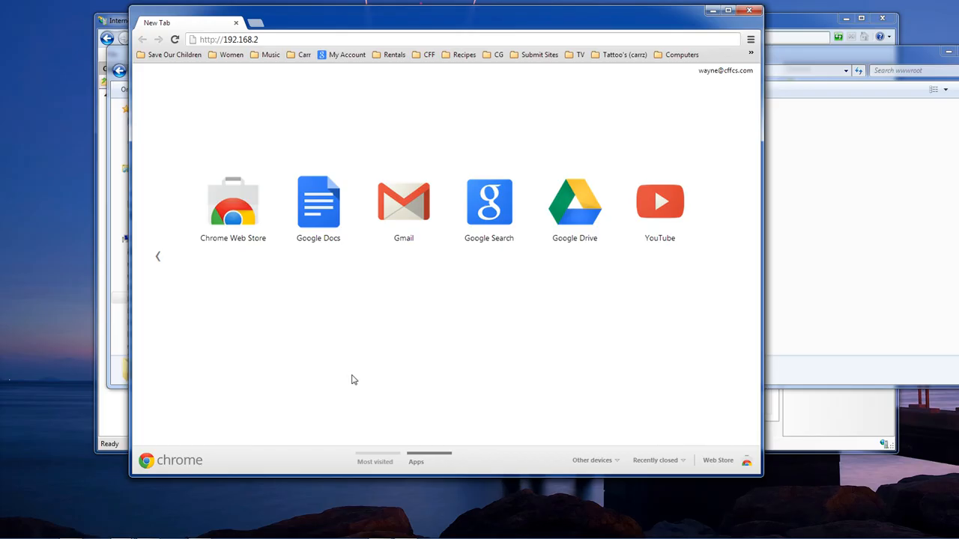
left_click(227, 39)
type(".9")
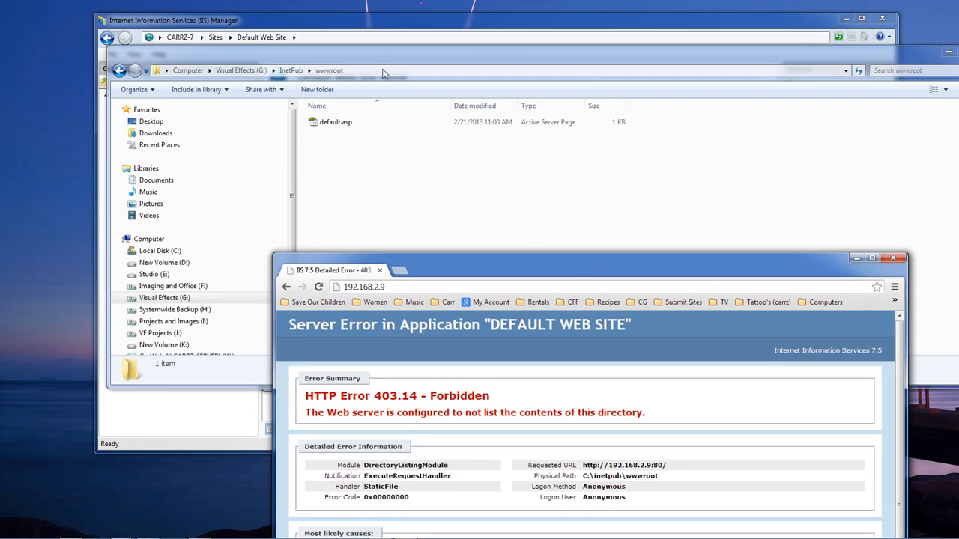
Step: Confirm the G:\inetpub\wwwroot physical path and reload 192.168.2.9 to show Hello World
left_click(829, 246)
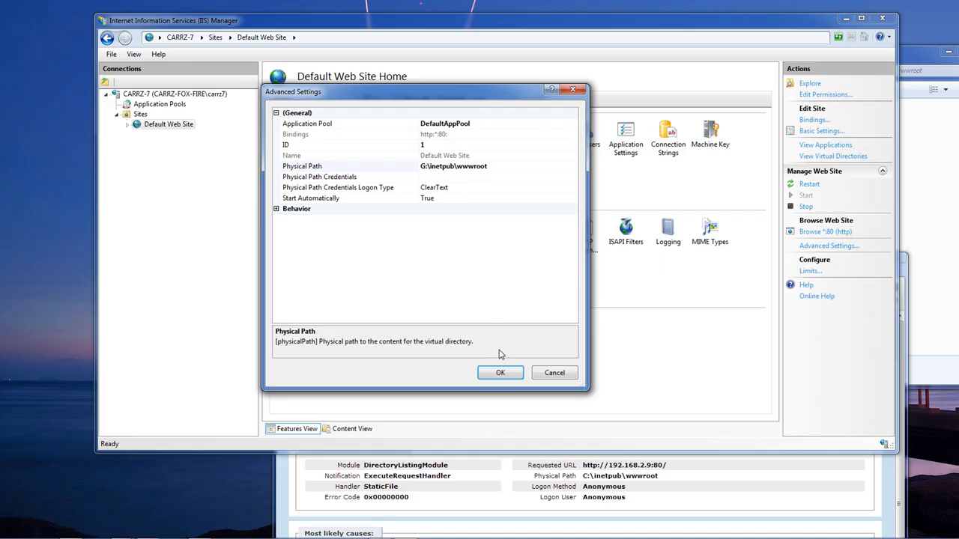
left_click(554, 372)
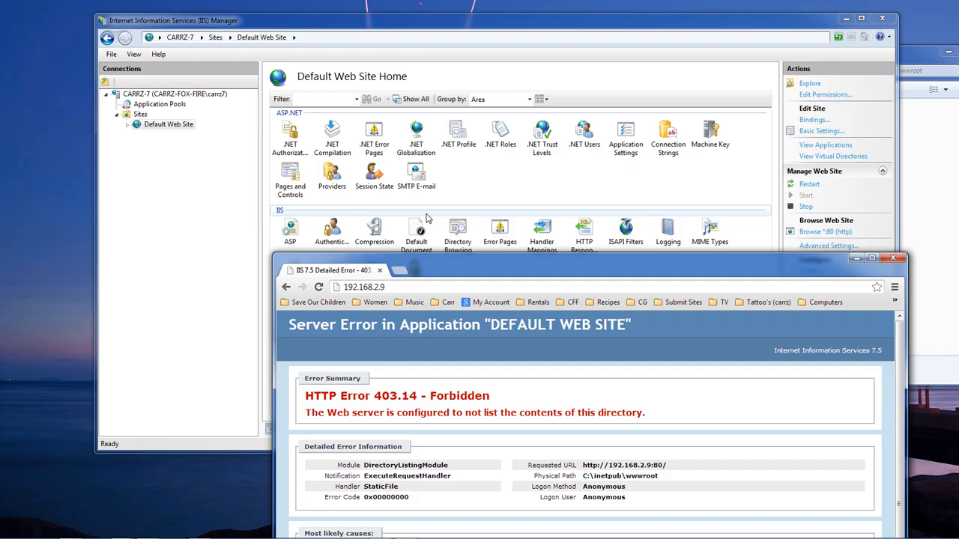
left_click(317, 288)
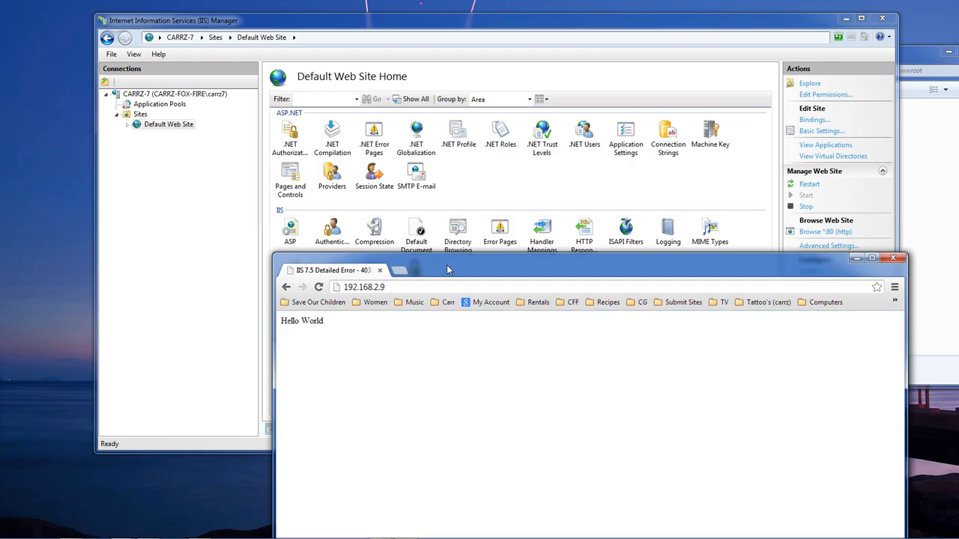